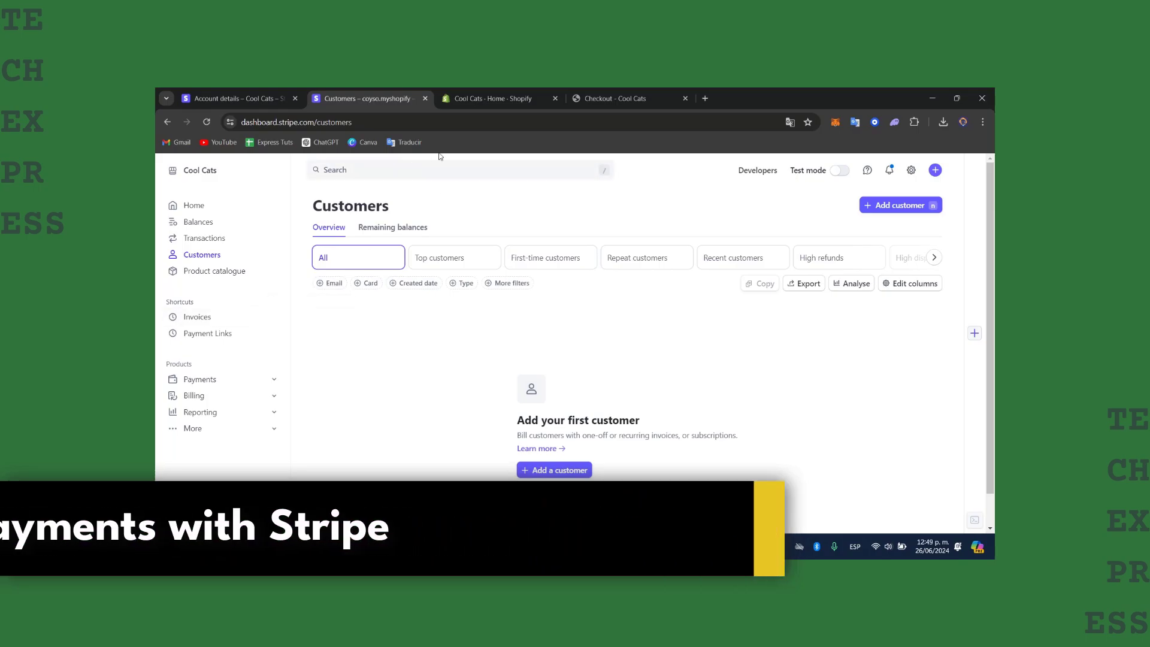
- From the Account details tab, search Google for 'stripe englishg'
left_click(235, 99)
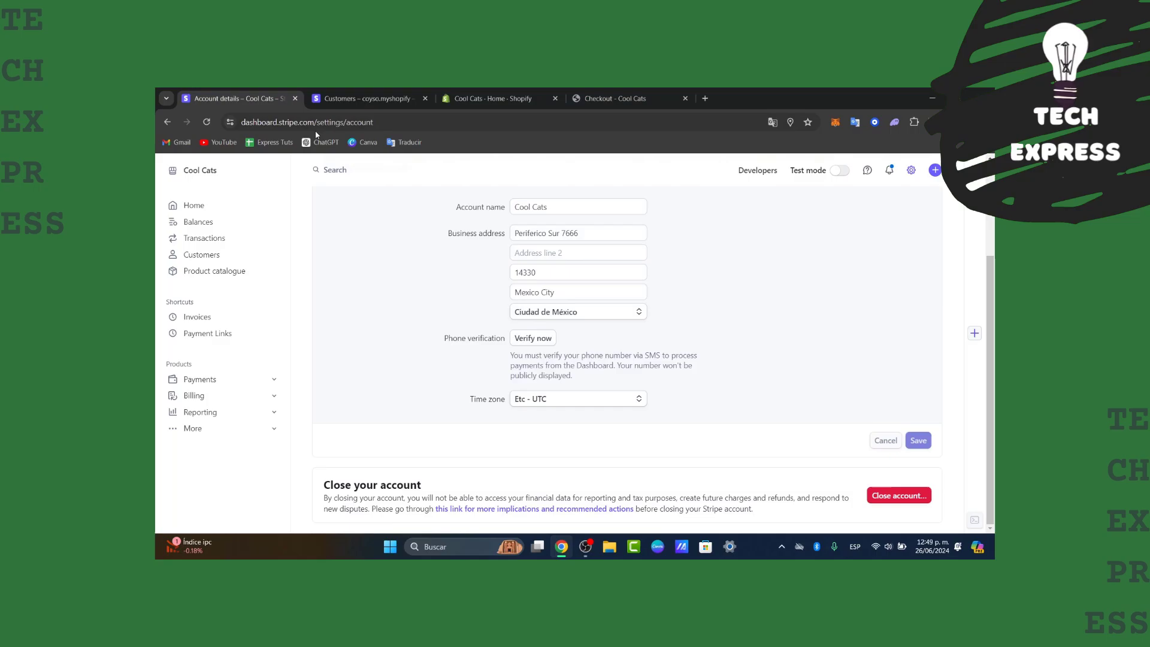
type("stripe englishg")
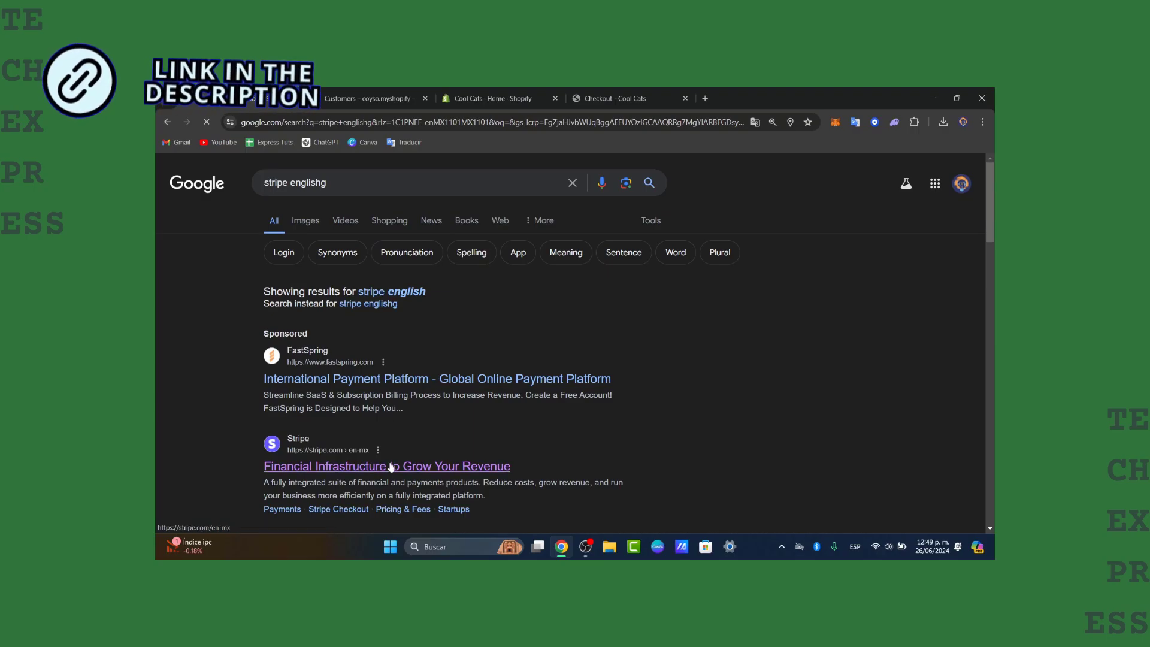
- Open the 'Financial Infrastructure to Grow Your Revenue' Stripe result and browse the homepage
left_click(386, 466)
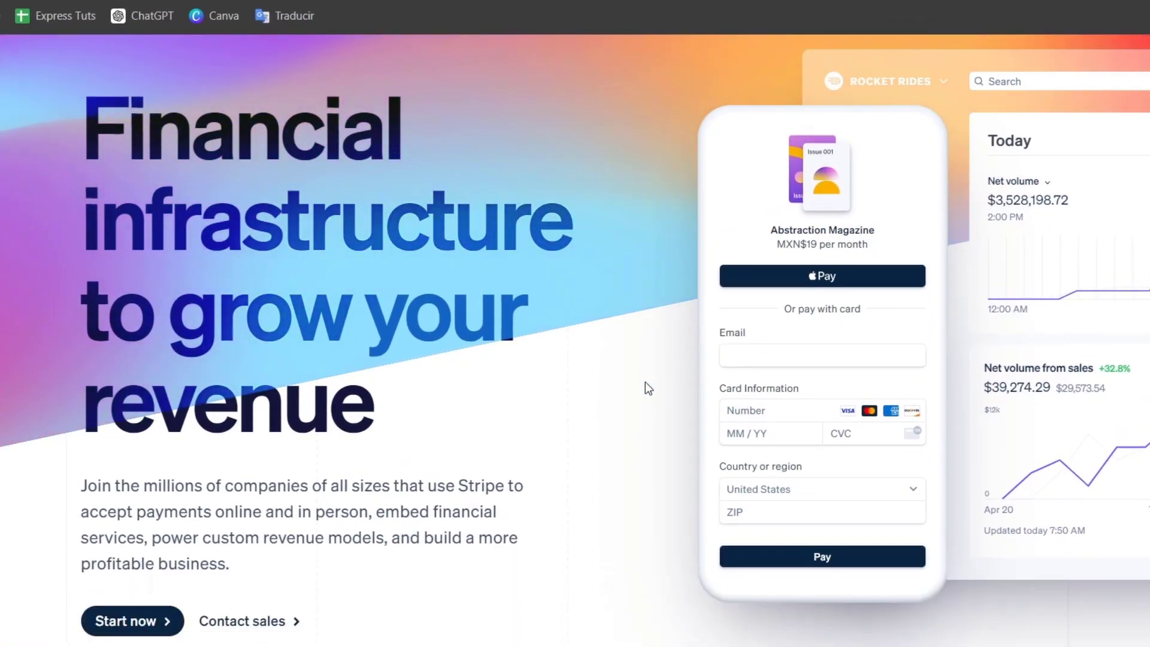
scroll("down", 3)
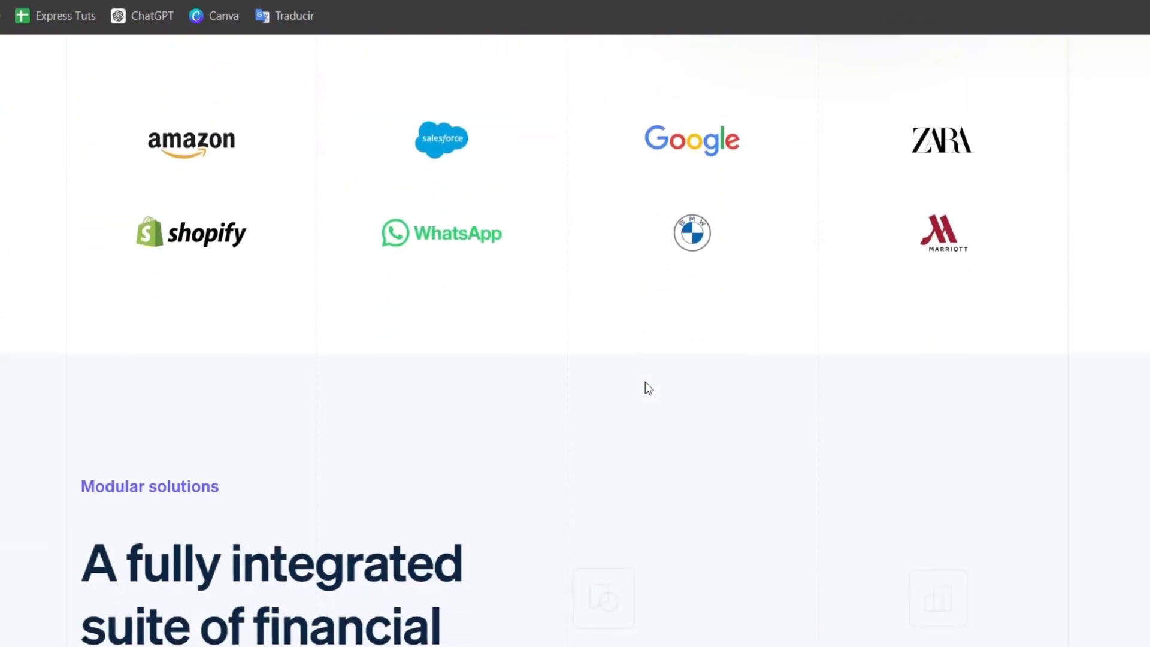
scroll("up", 3)
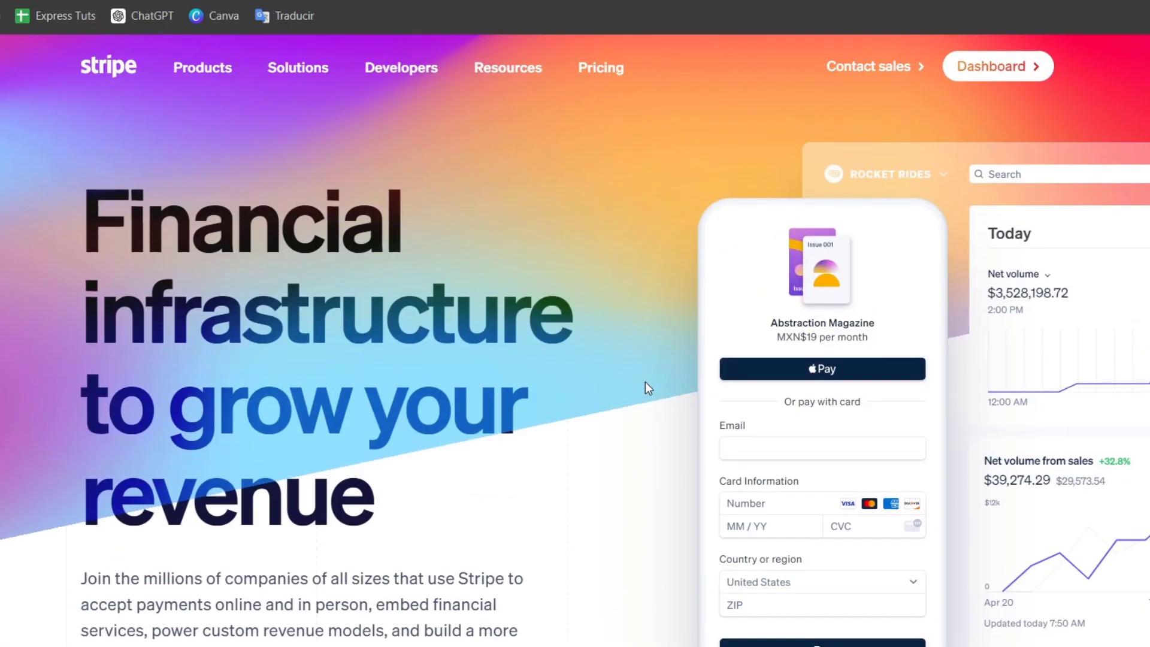
scroll("down", 3)
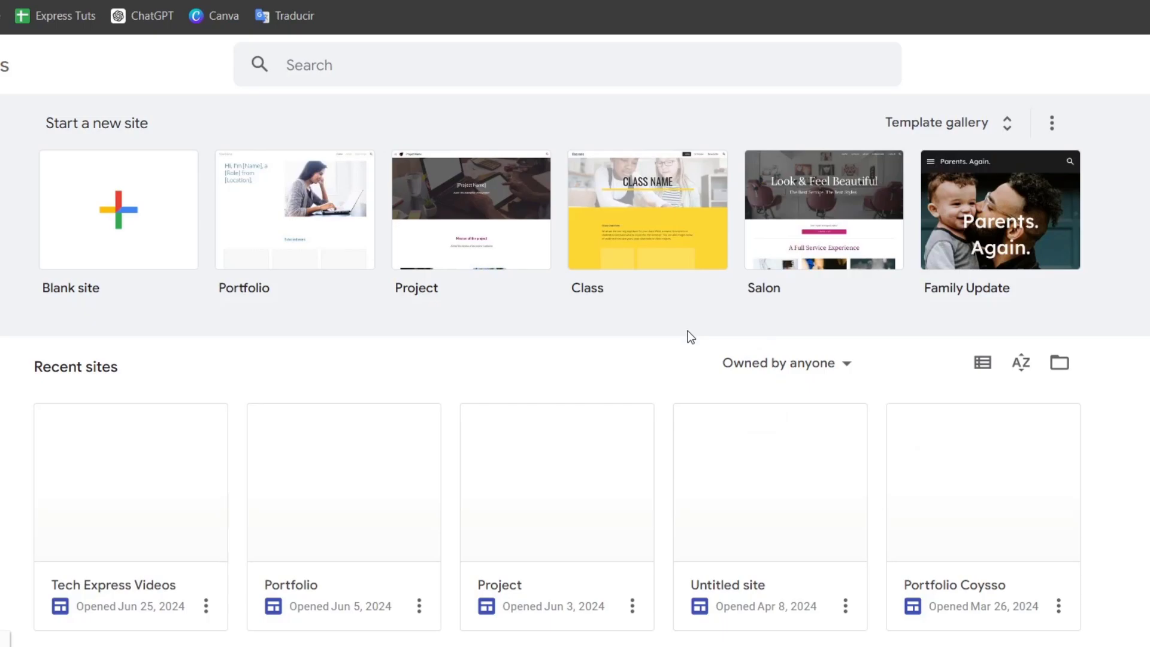
mouse_move(538, 364)
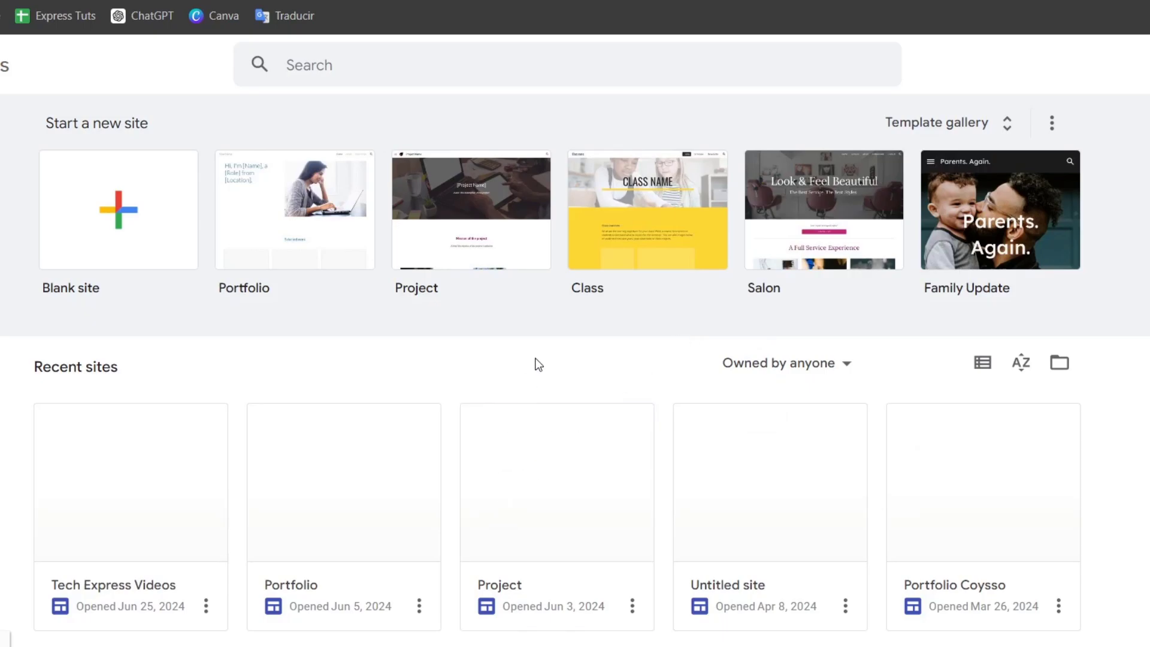
scroll("down", 3)
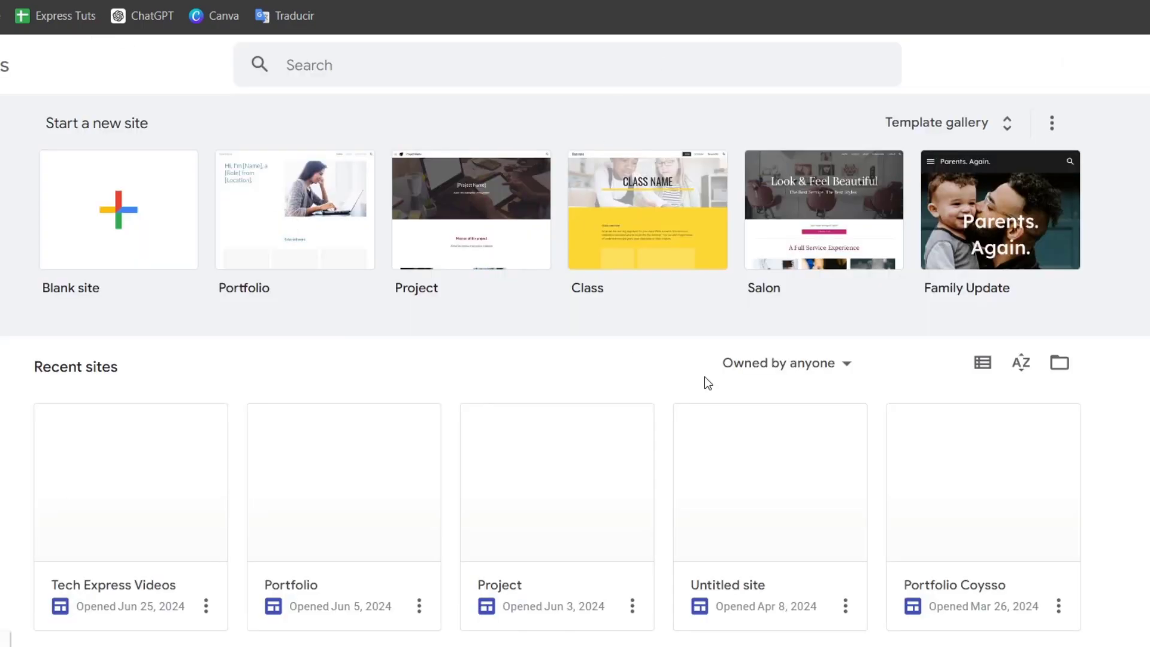
mouse_move(899, 239)
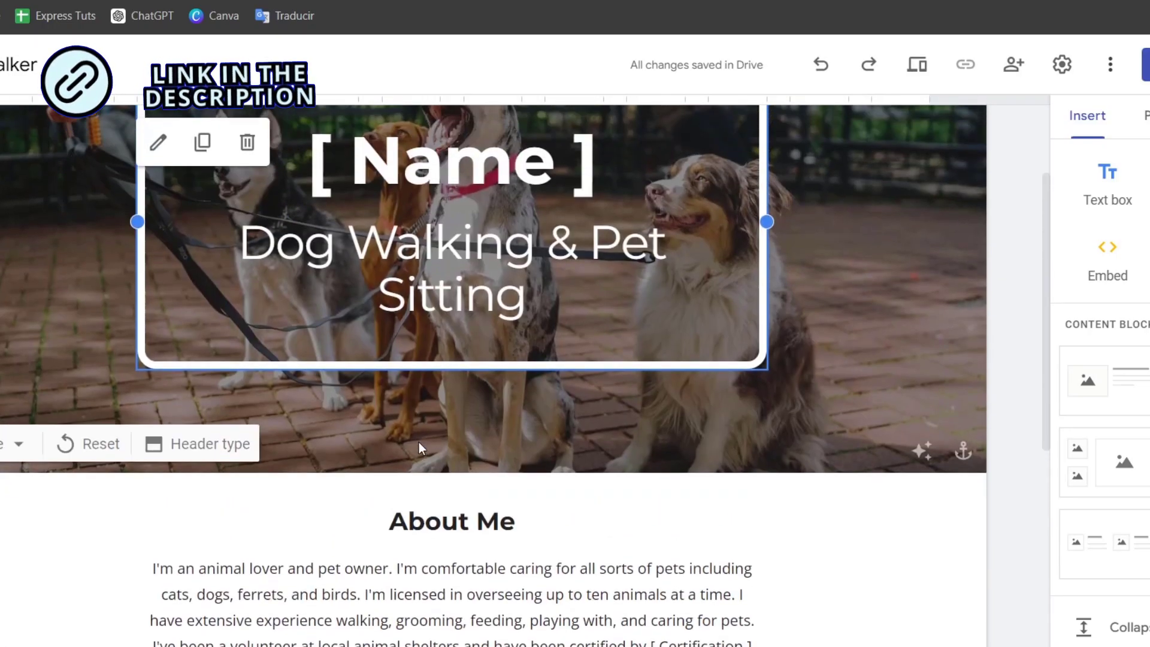
scroll("down", 3)
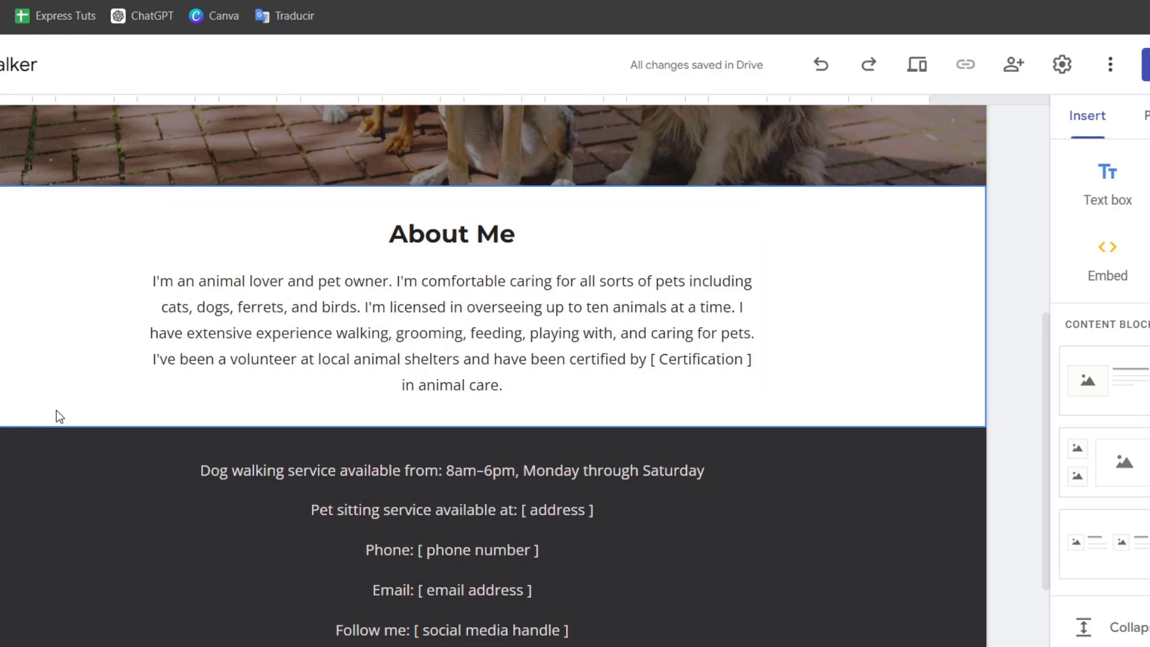
mouse_move(90, 413)
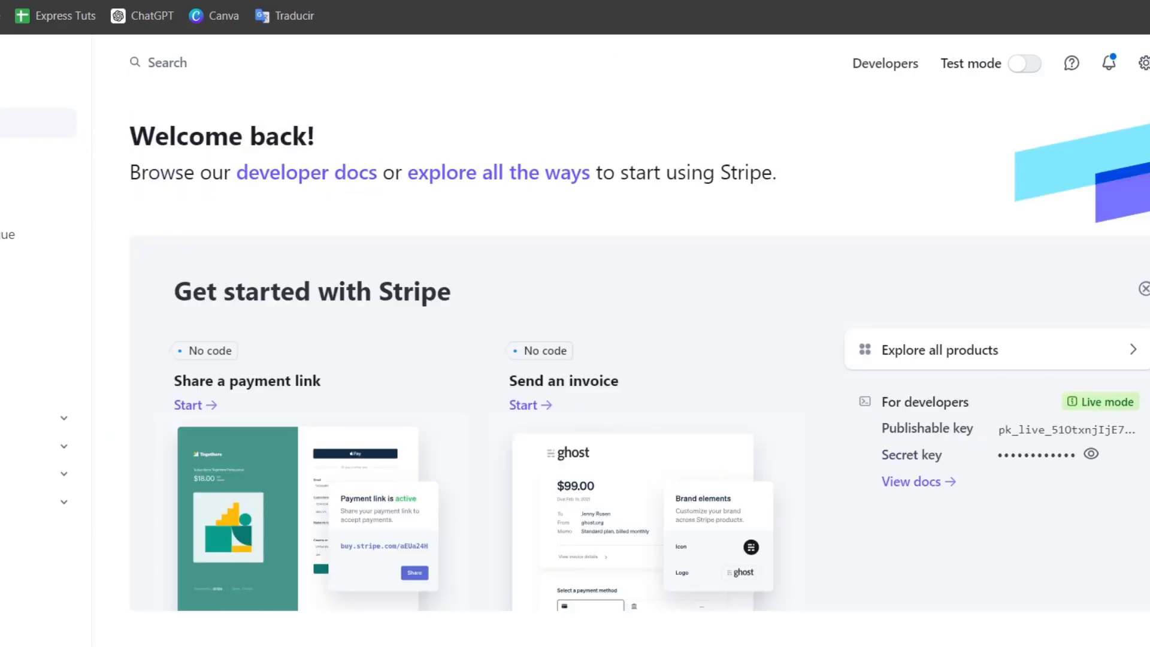
mouse_move(94, 133)
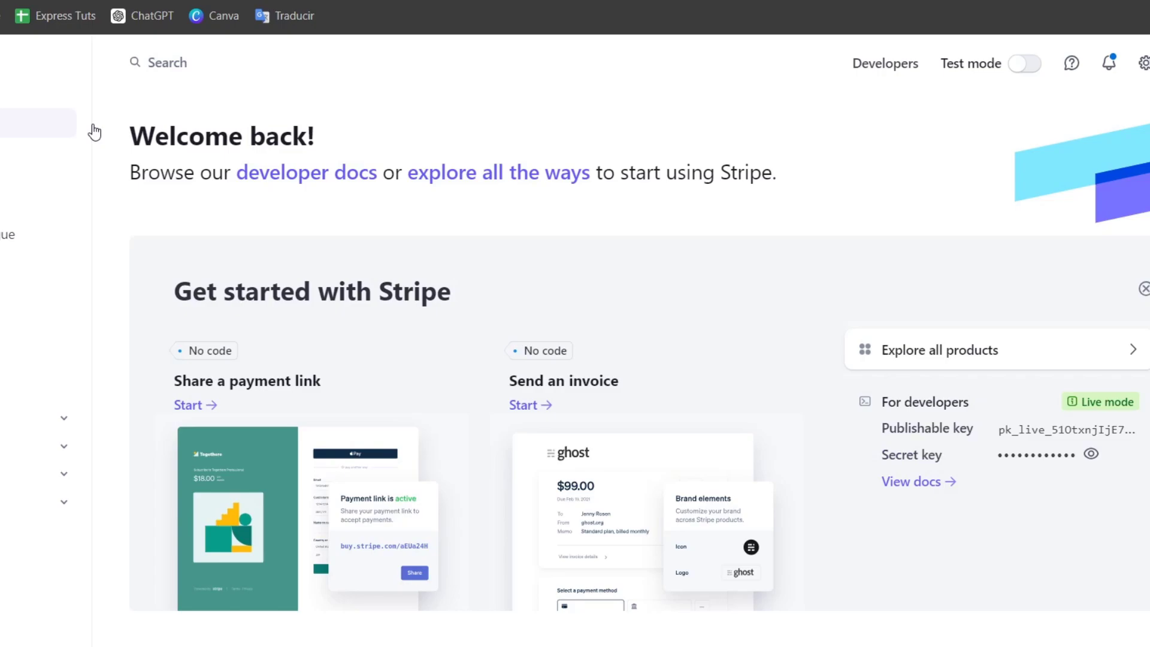
mouse_move(1145, 62)
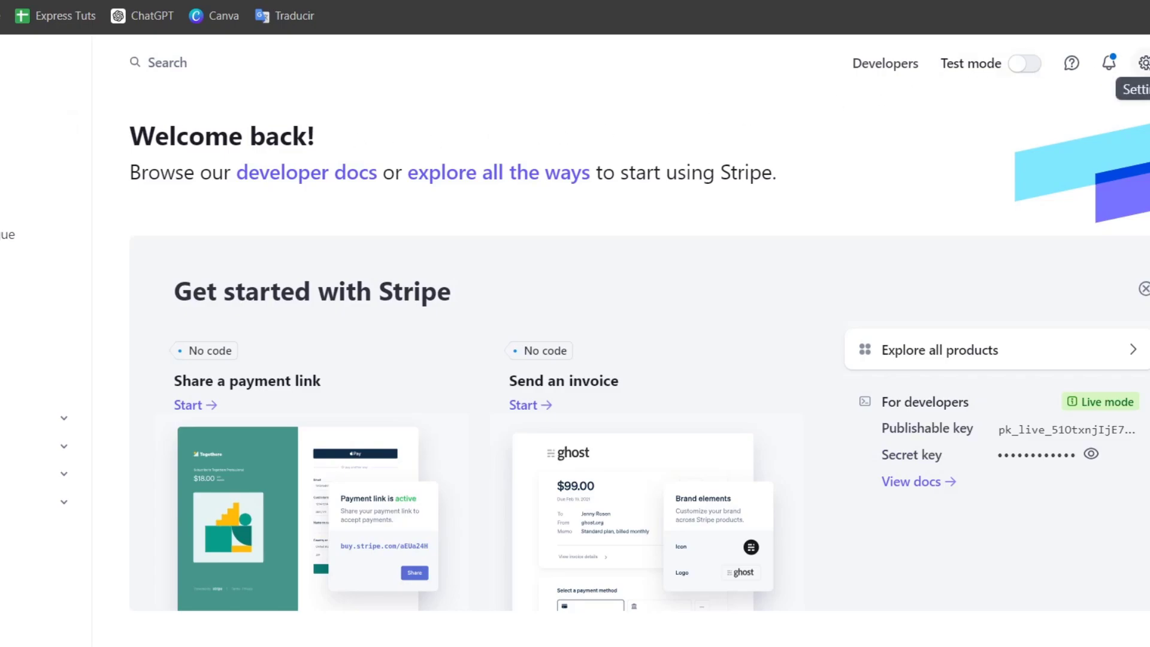
left_click(1146, 63)
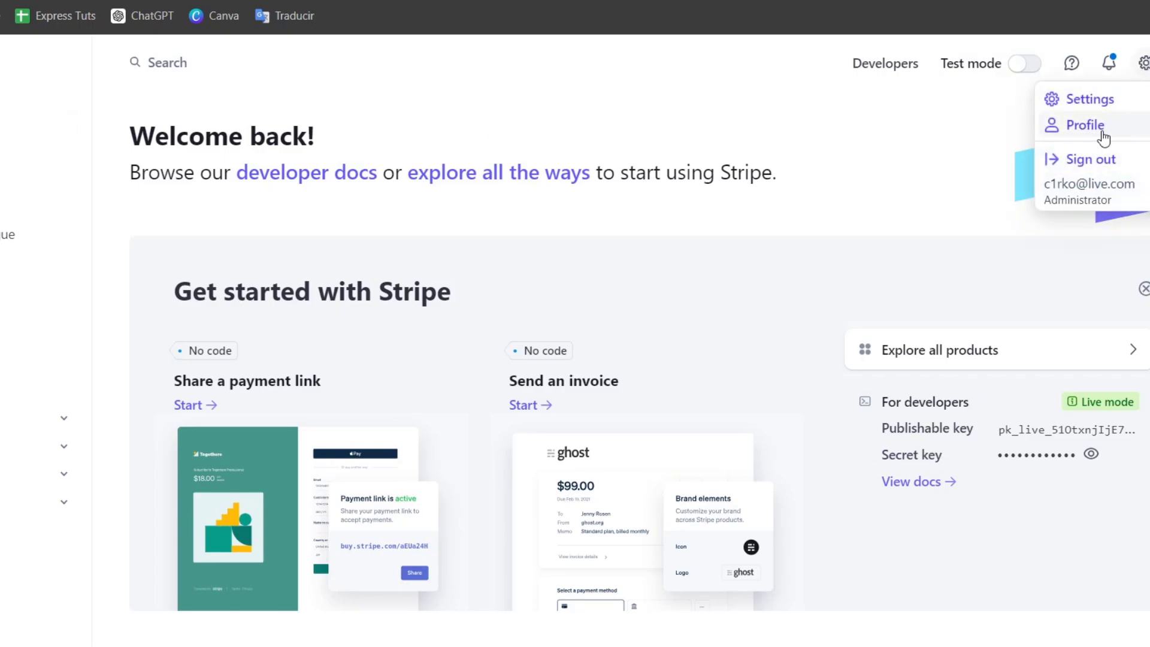
left_click(1145, 63)
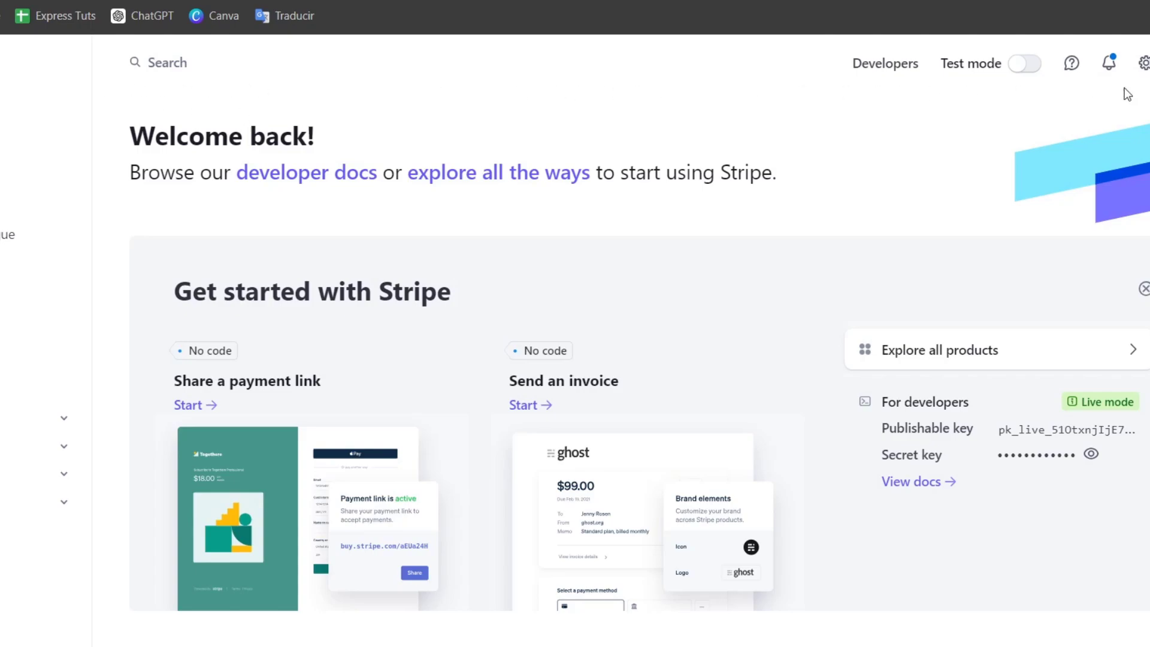
mouse_move(474, 94)
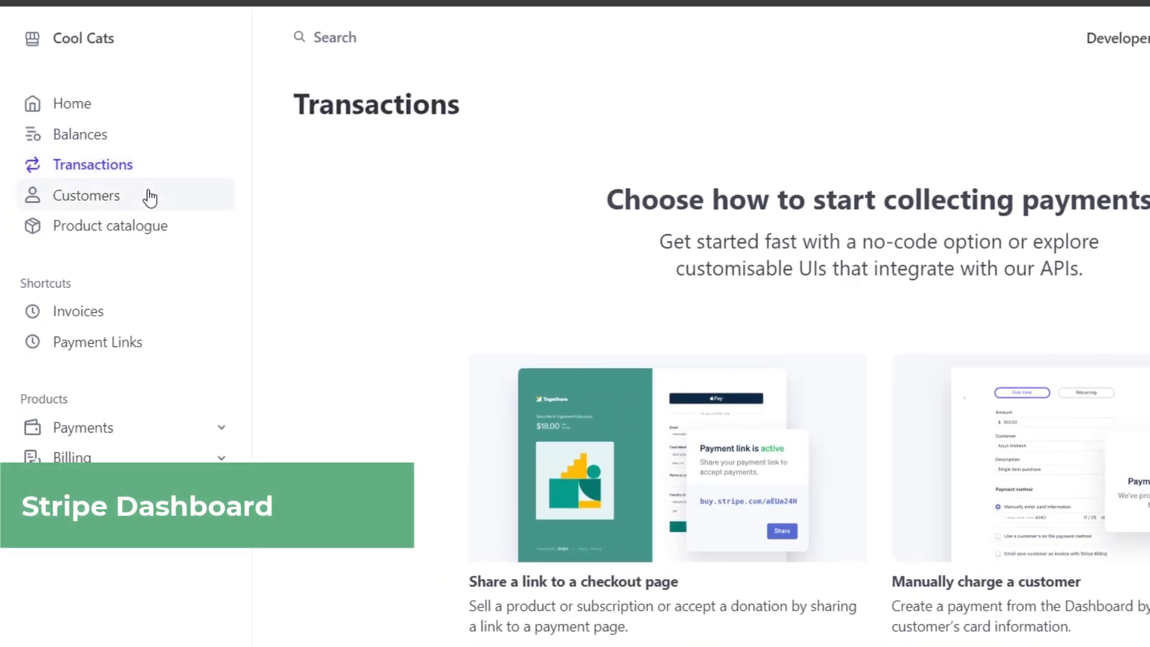
- Go to the Stripe Product catalogue, showing one archived and no active products
left_click(111, 226)
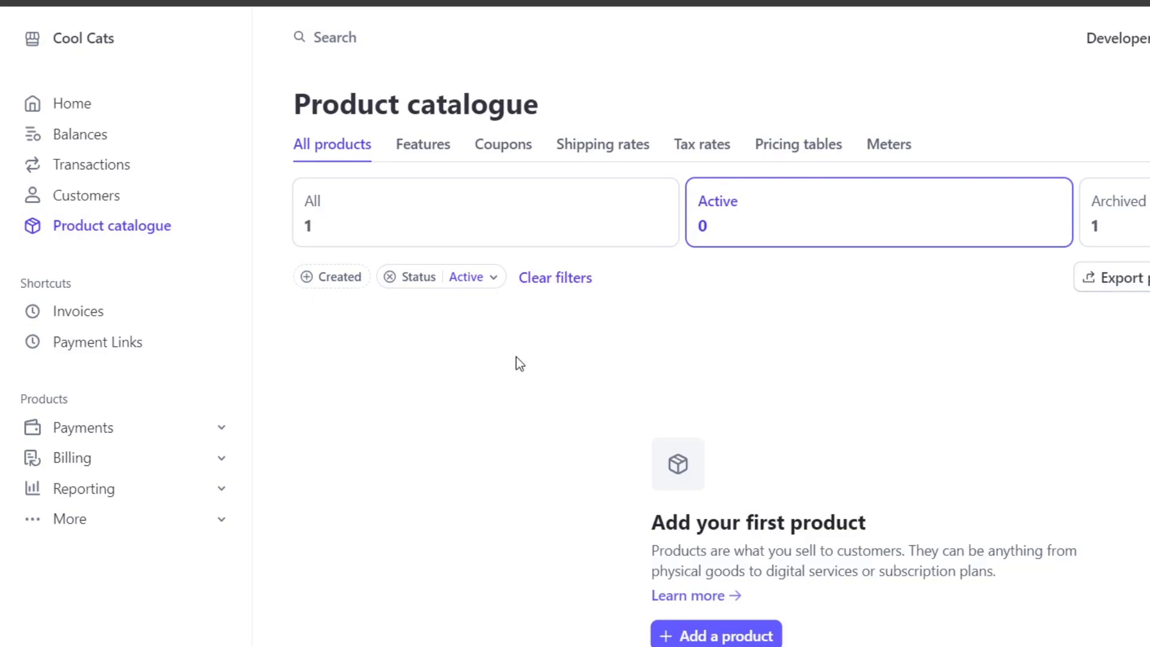
mouse_move(795, 236)
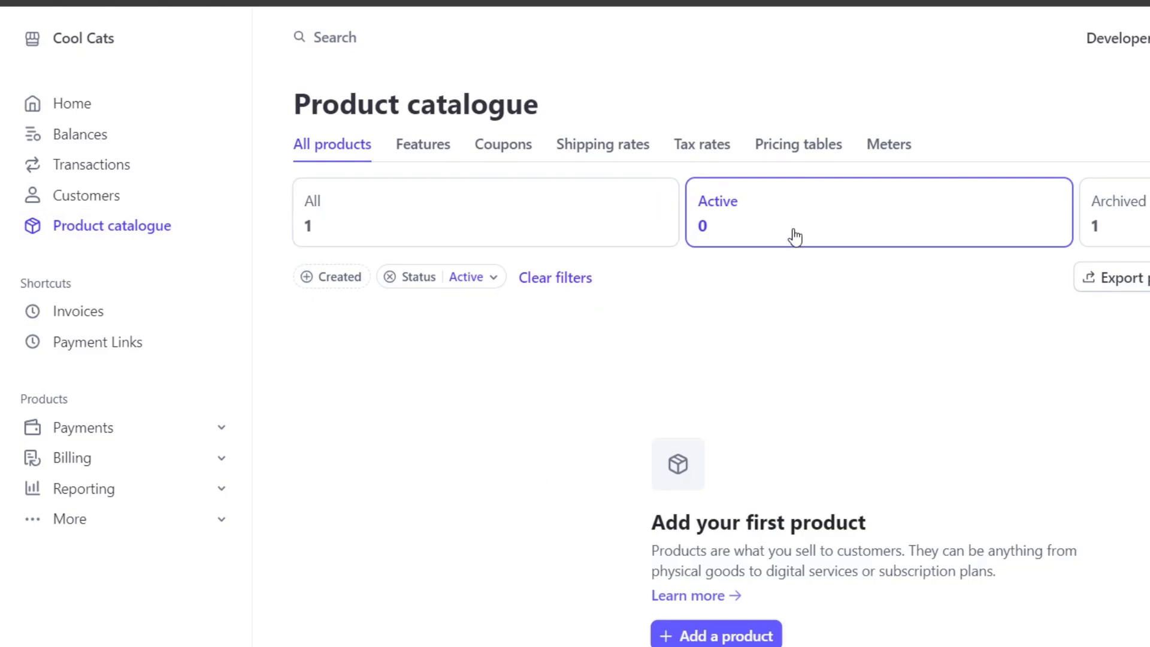
mouse_move(737, 343)
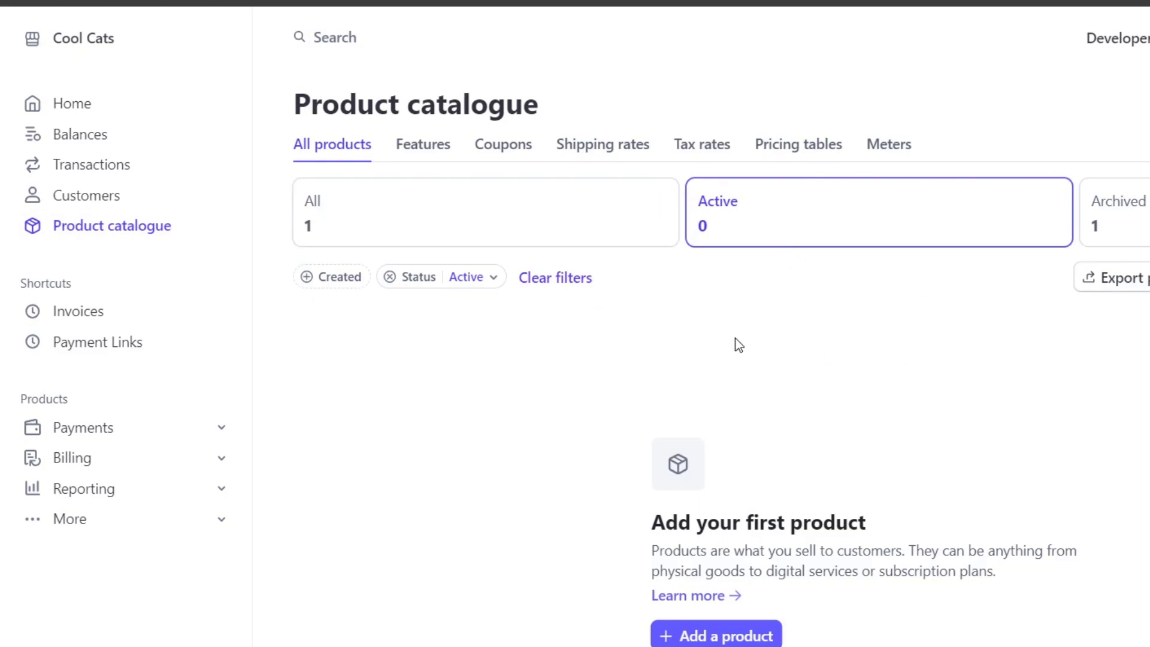
mouse_move(744, 641)
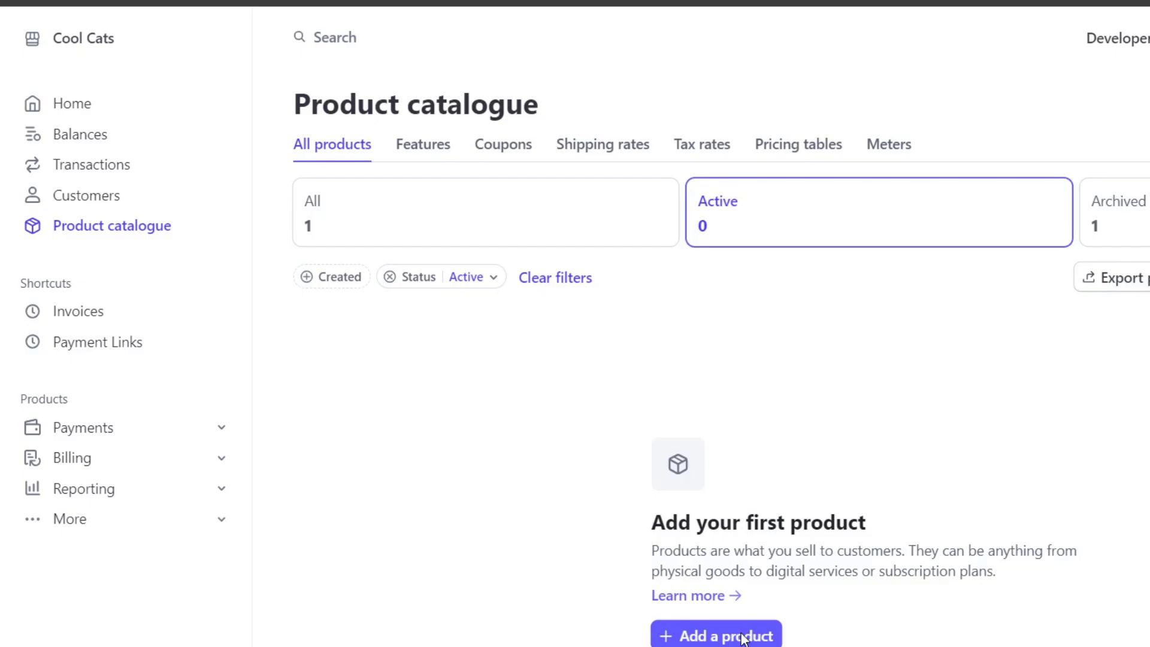
- Bring up the empty Add a product form with recurring monthly pricing preset
left_click(719, 636)
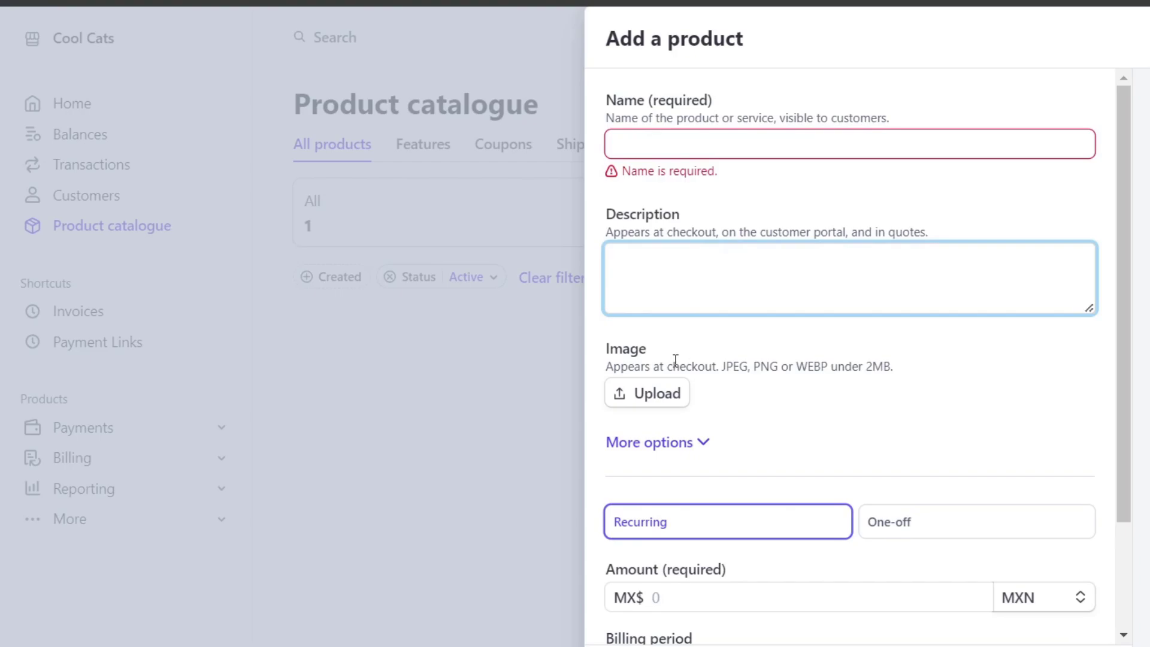
scroll("down", 3)
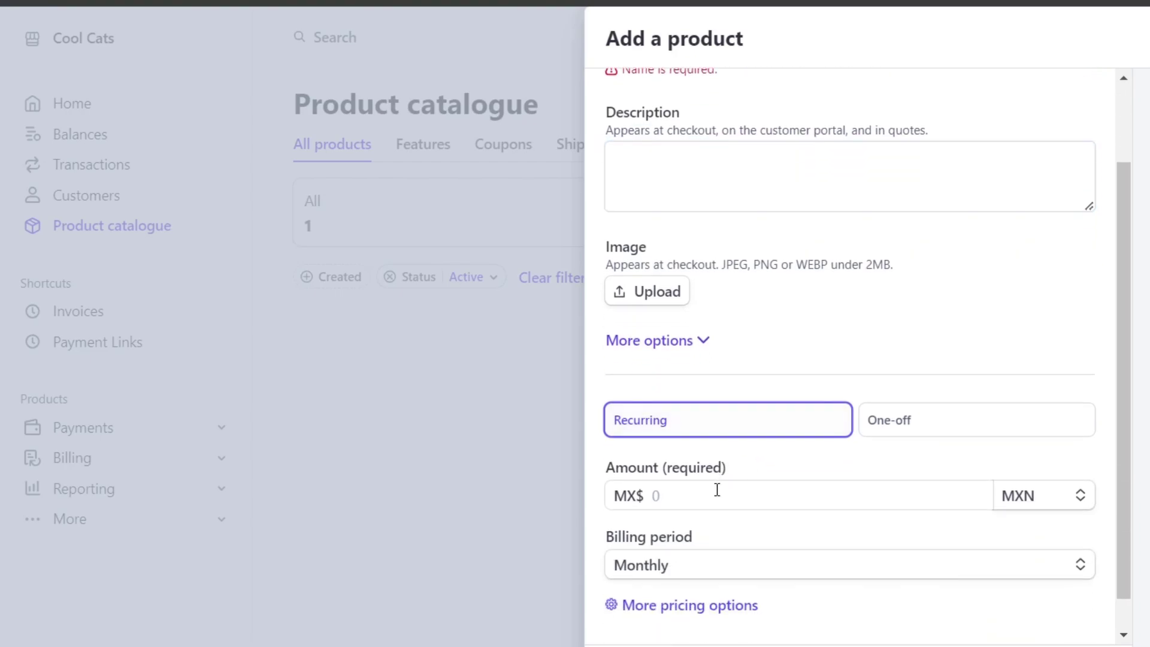
mouse_move(1135, 568)
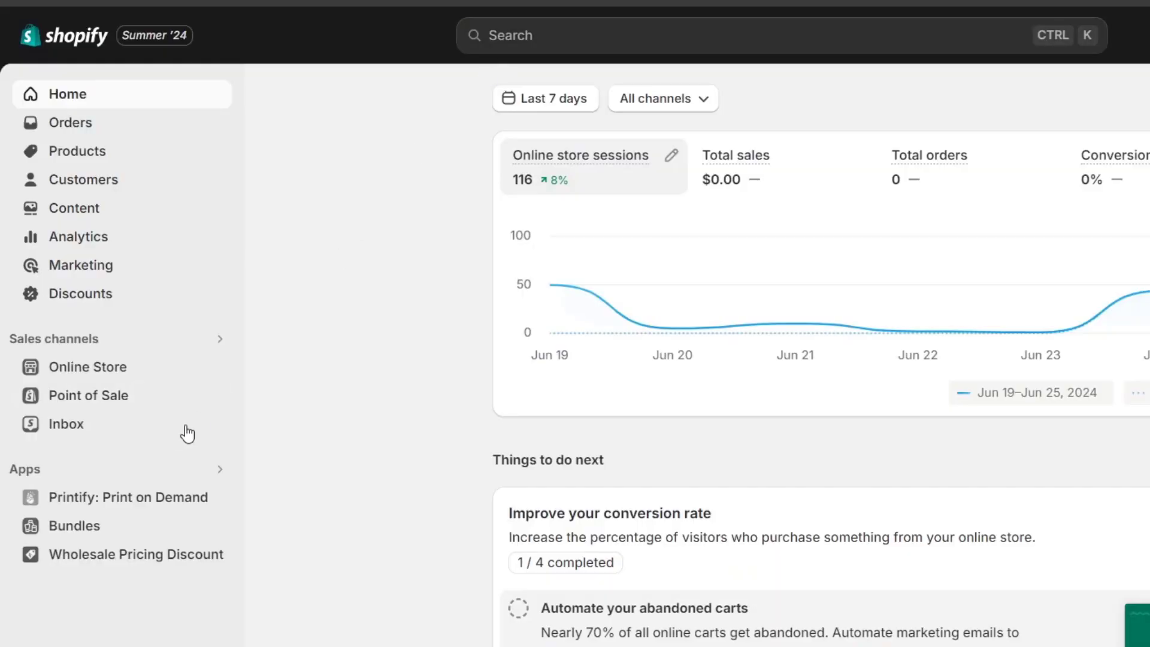
- View the Geometric Cat-itude Tee storefront page via Online Store > Products, priced $23.97 USD
left_click(87, 368)
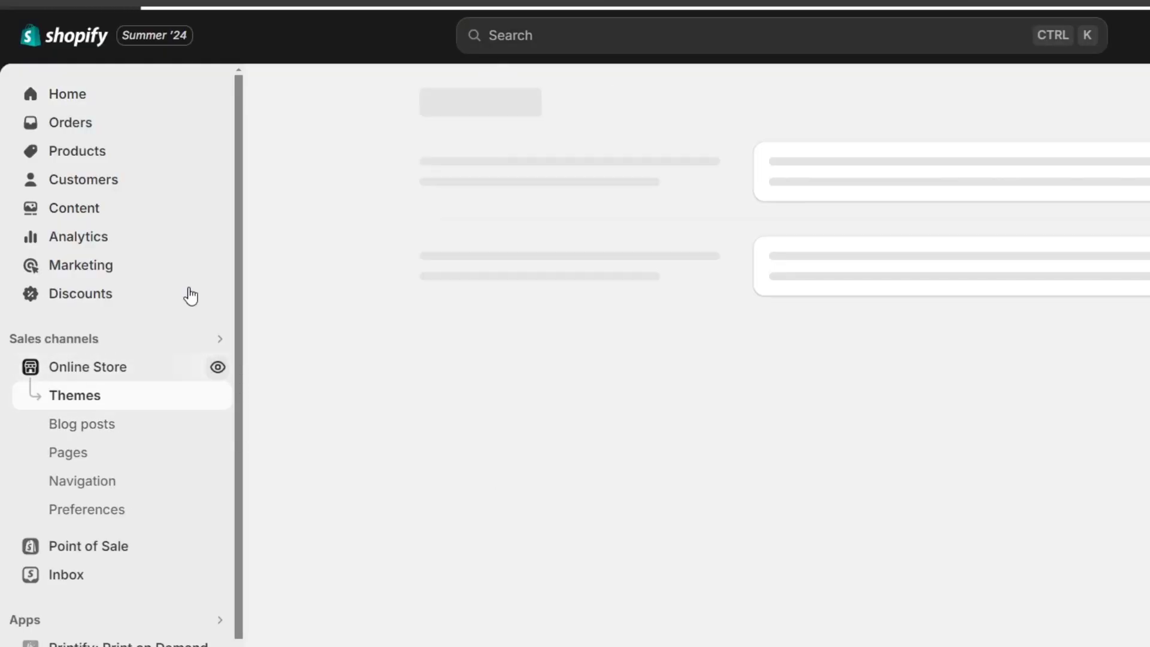
left_click(76, 151)
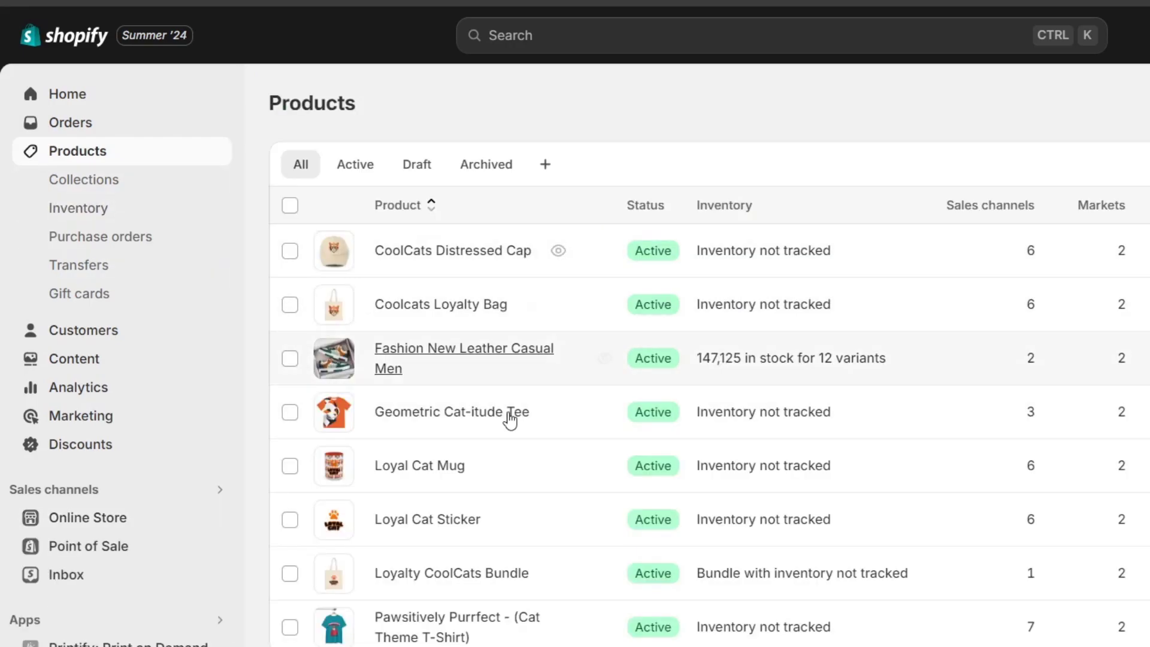
left_click(451, 411)
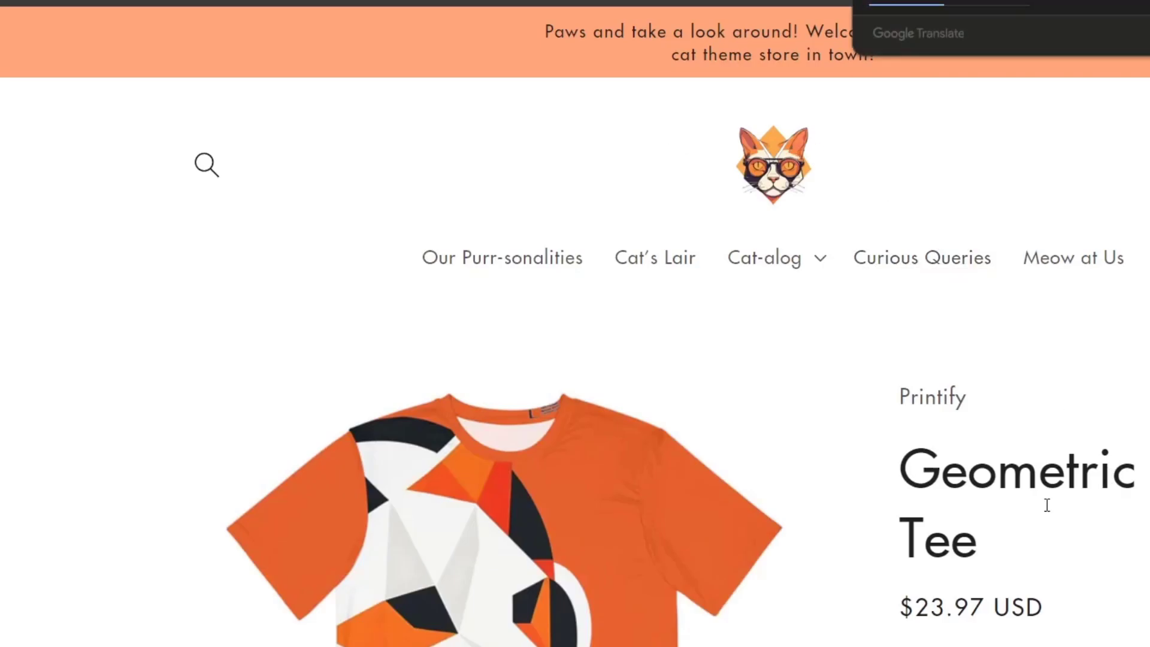
scroll("down", 3)
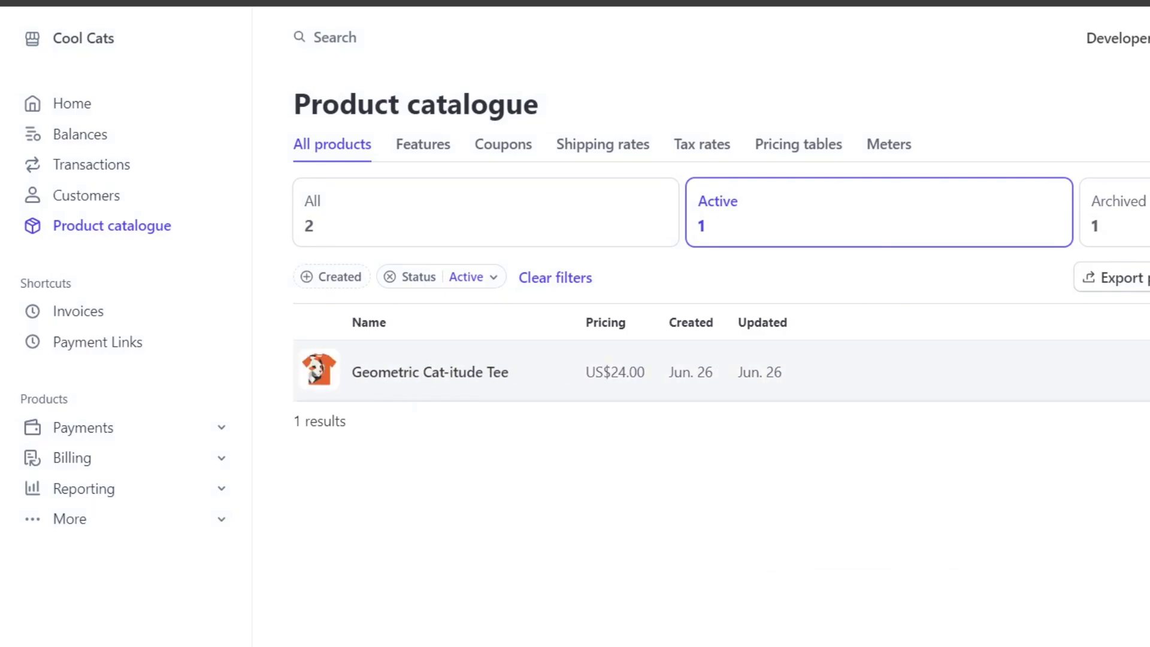
- Open the Geometric Cat-itude Tee product page showing its default US$24.00 price
left_click(429, 372)
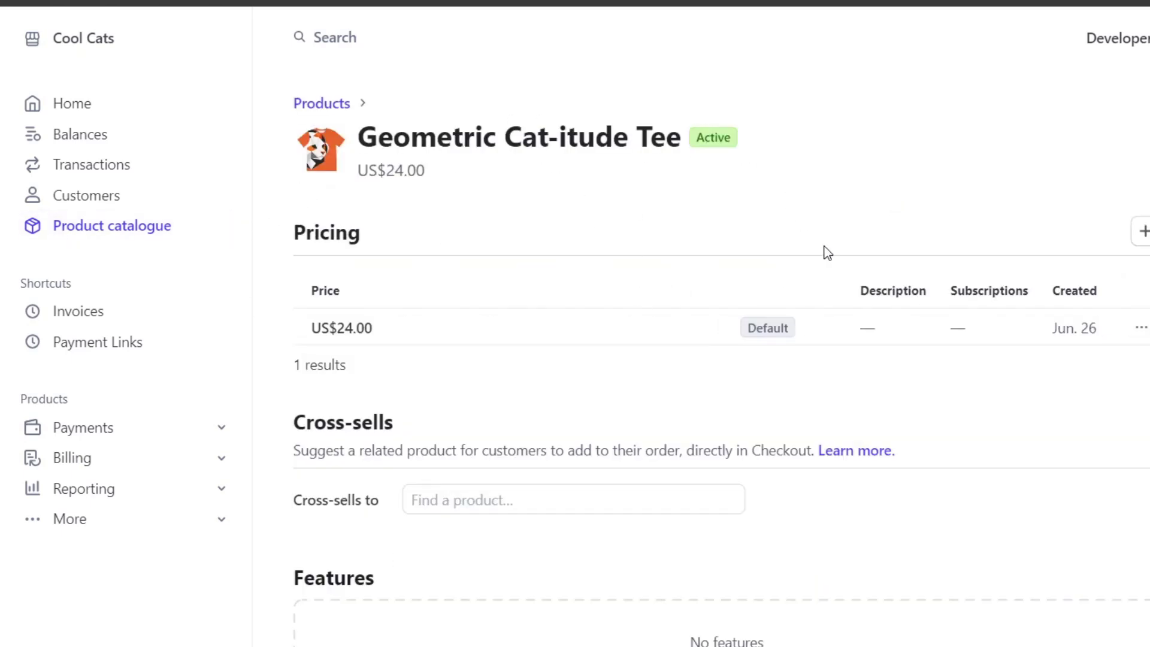
scroll("down", 3)
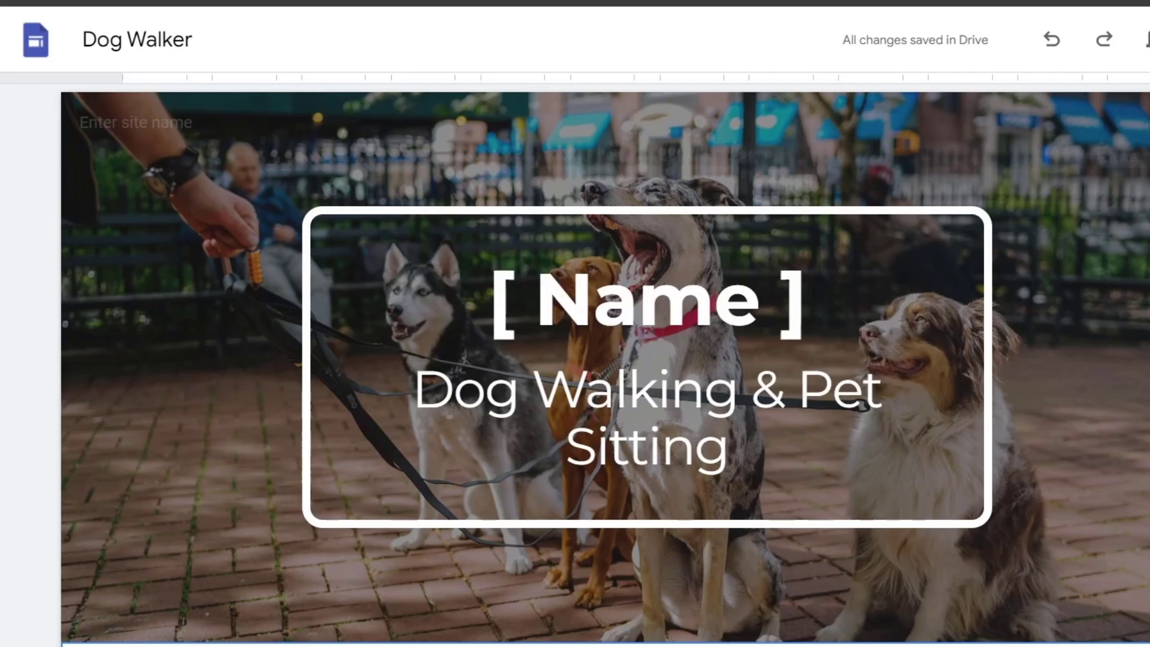
scroll("down", 3)
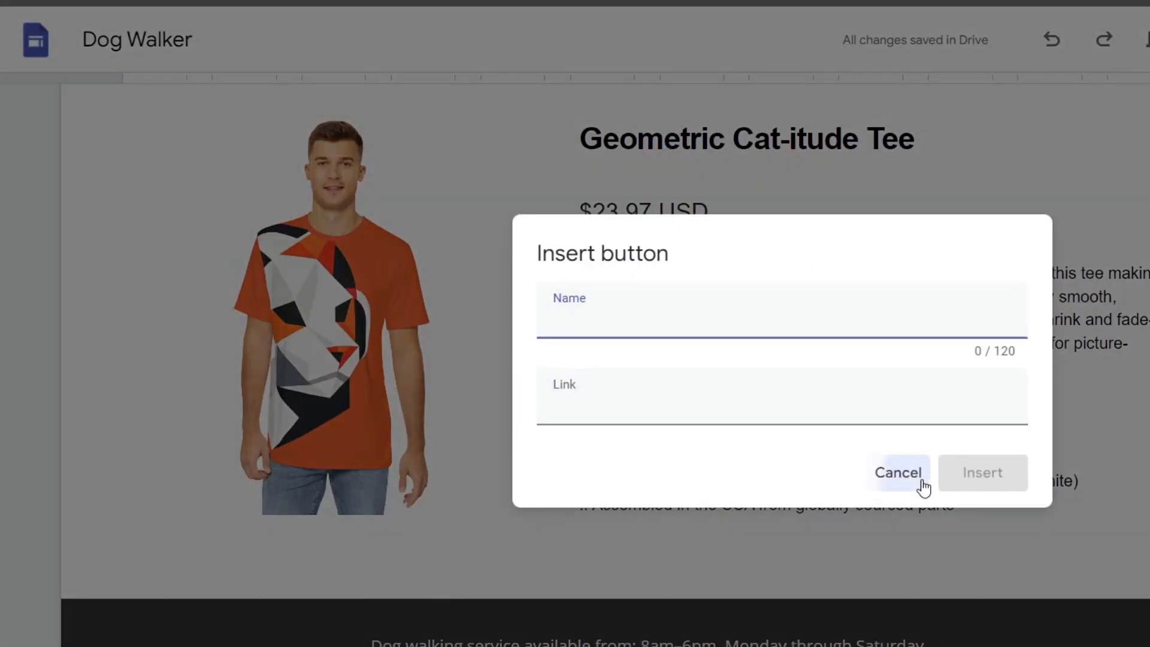
left_click(899, 472)
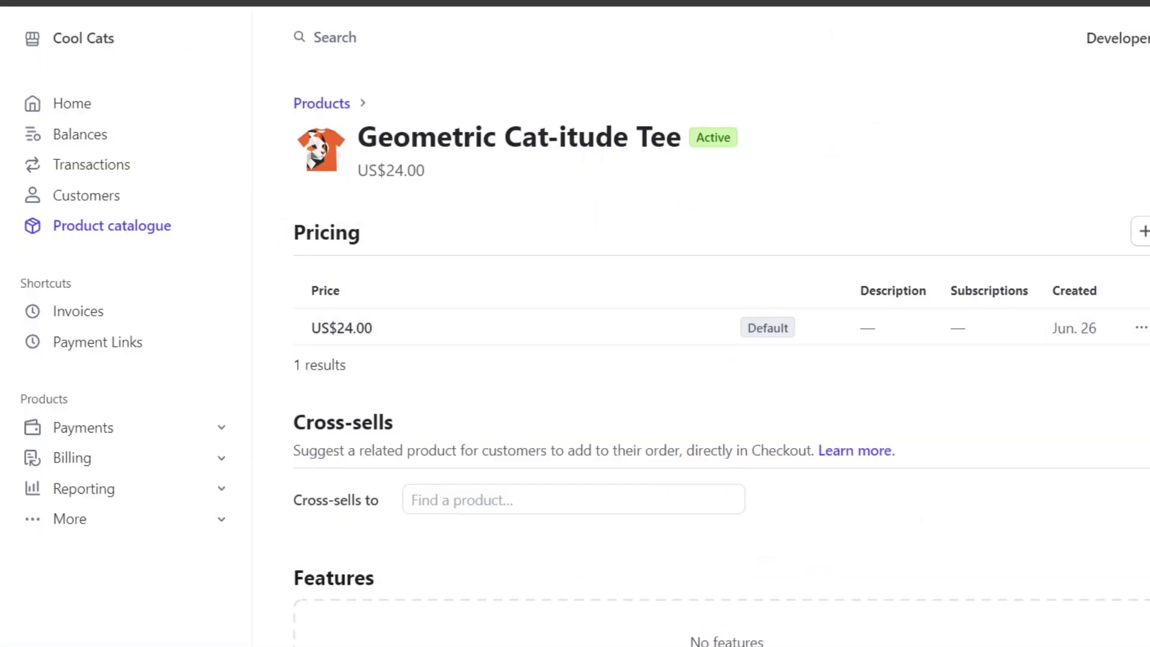
mouse_move(114, 144)
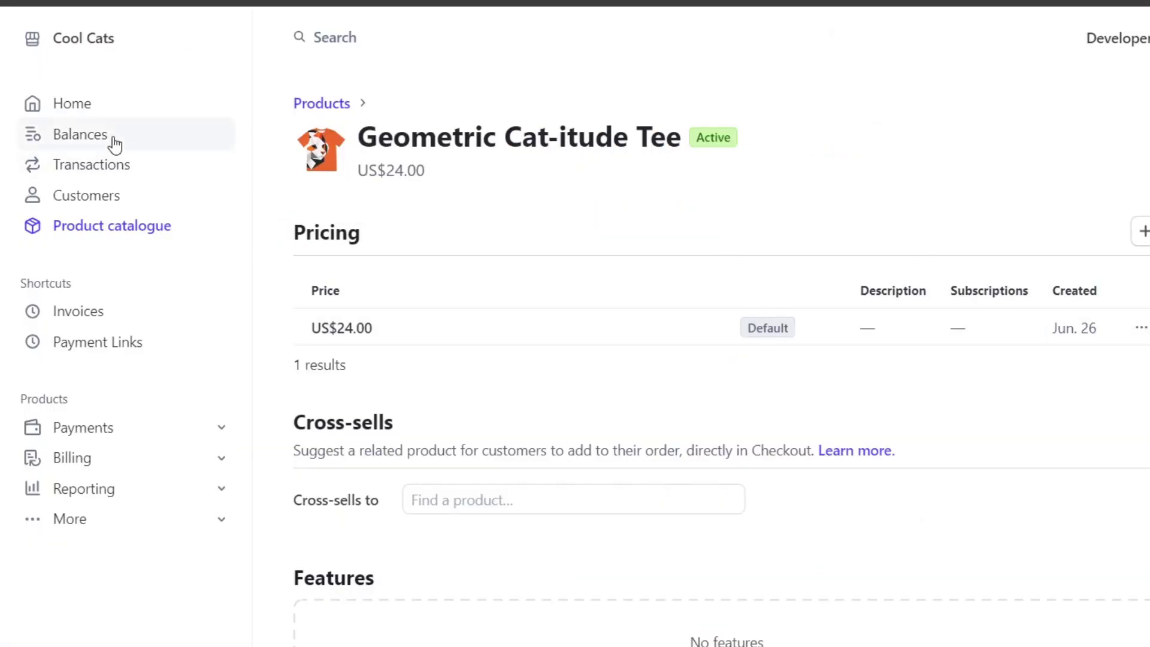
mouse_move(124, 354)
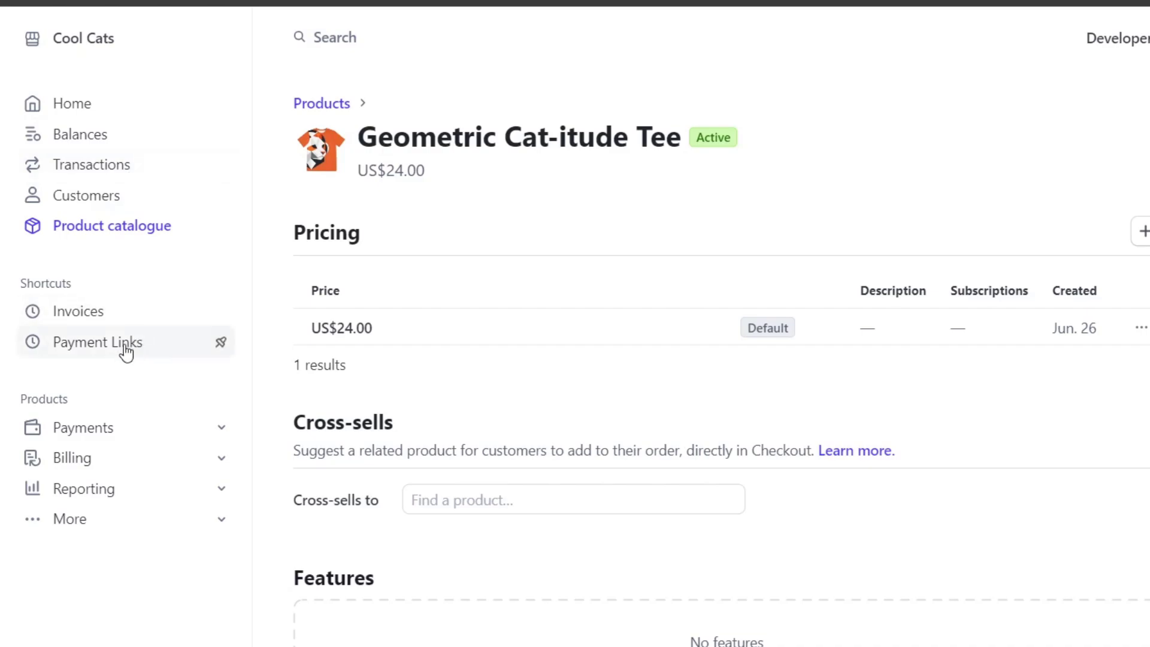
- Create a Geometric Cat-itude Tee payment link collecting address and phone, limited to one payment
left_click(97, 342)
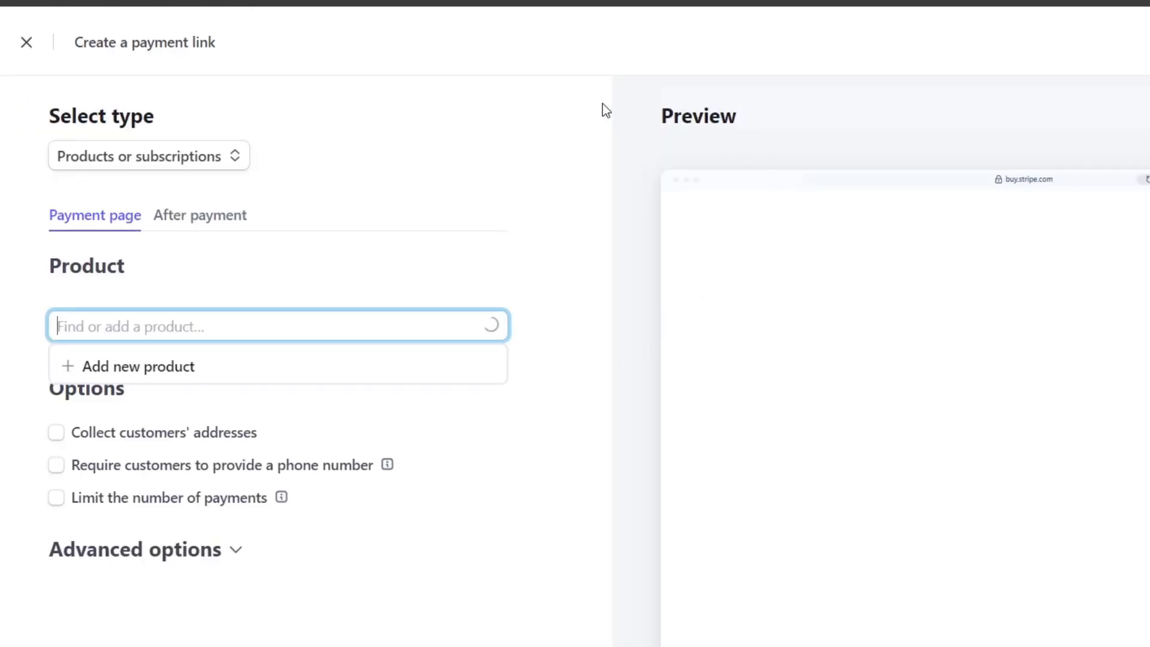
left_click(148, 156)
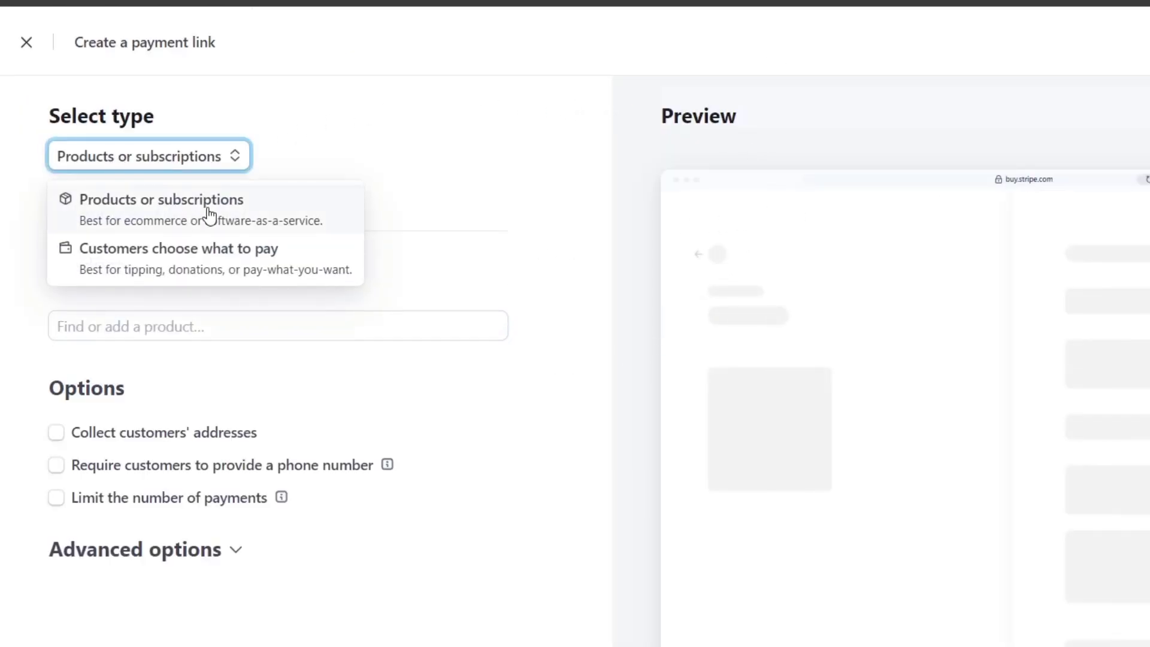
left_click(162, 199)
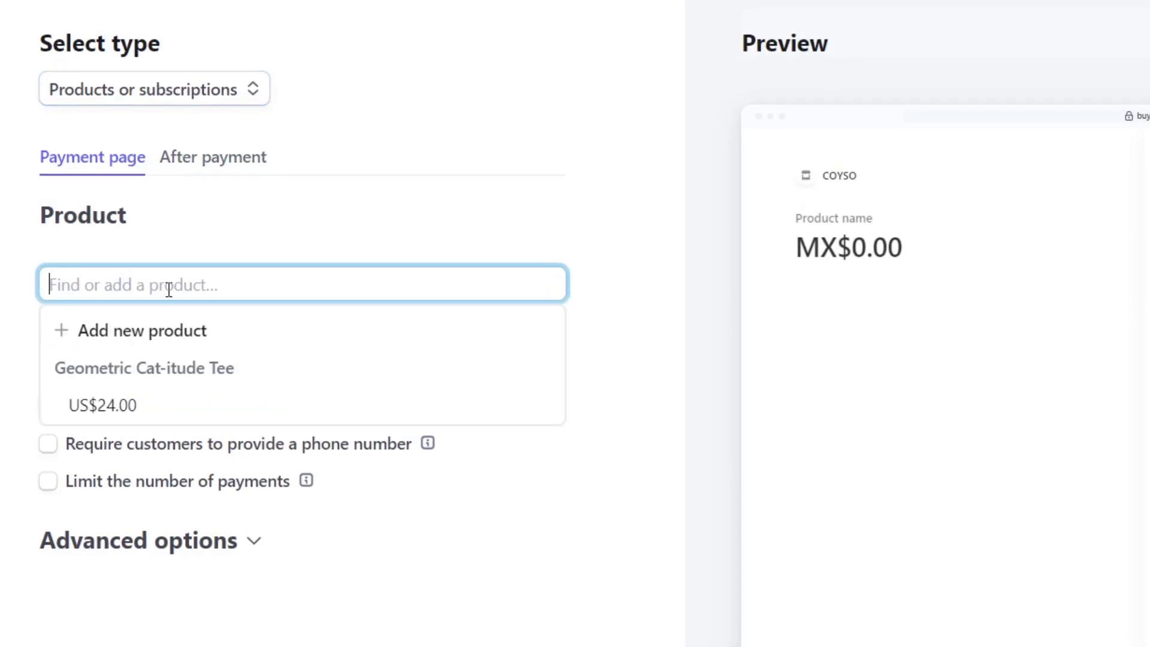
left_click(143, 368)
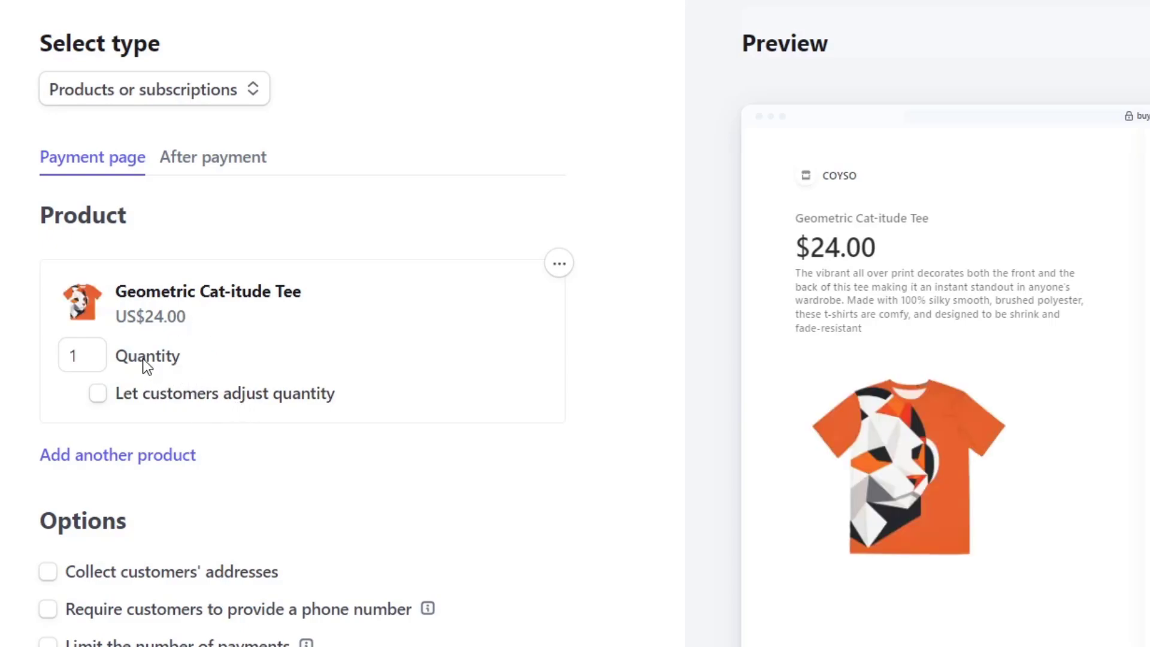
scroll("down", 3)
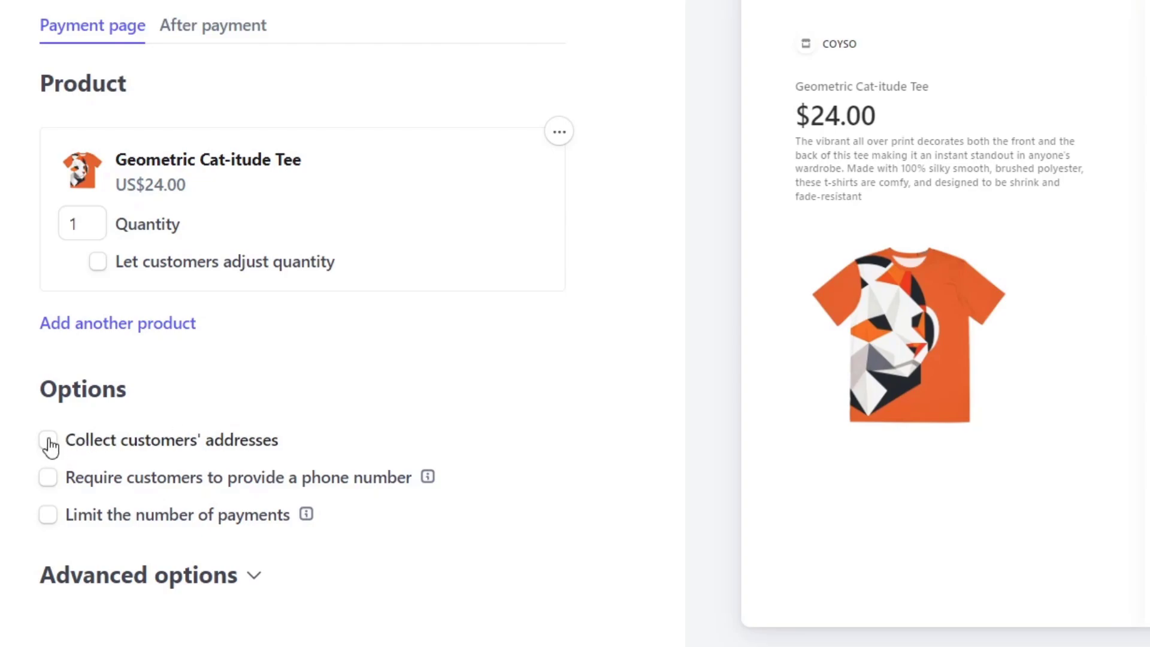
left_click(48, 441)
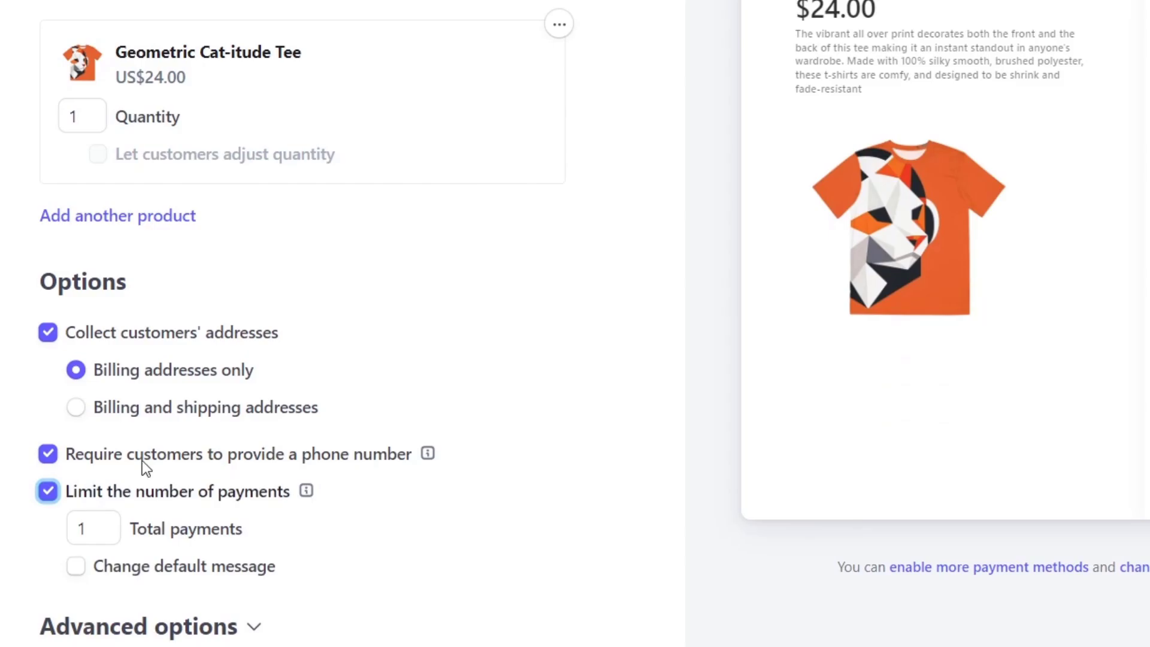
scroll("up", 3)
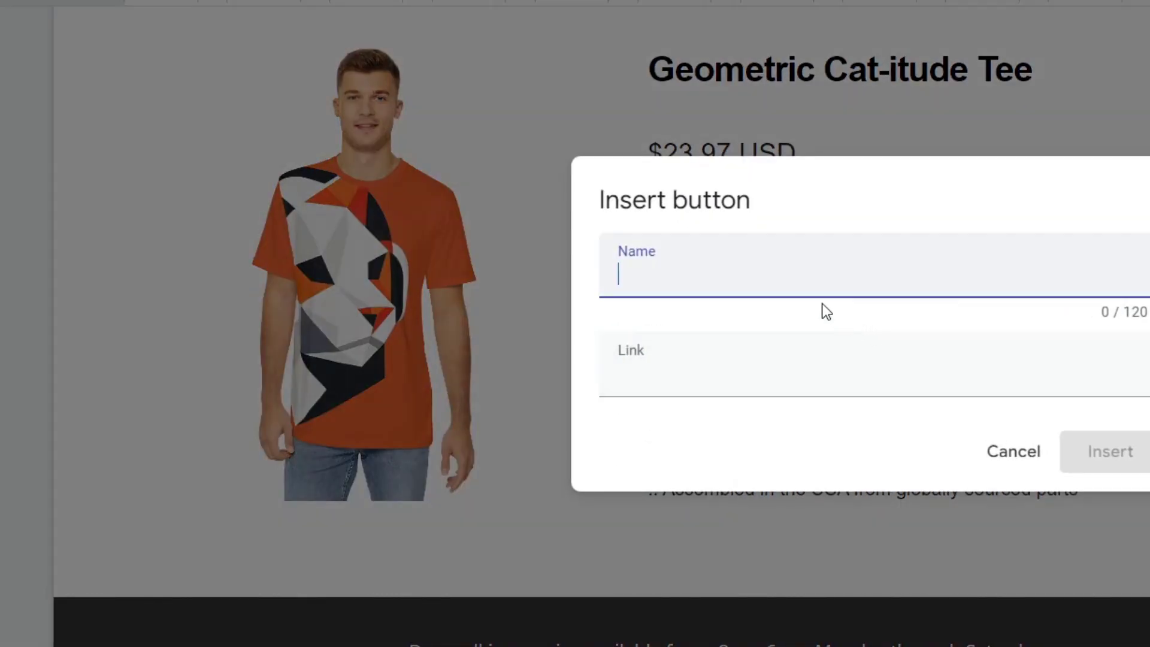
- Insert a 'Buy now' button linking to buy.stripe.com and publish the site as coolcats
type("Buy now")
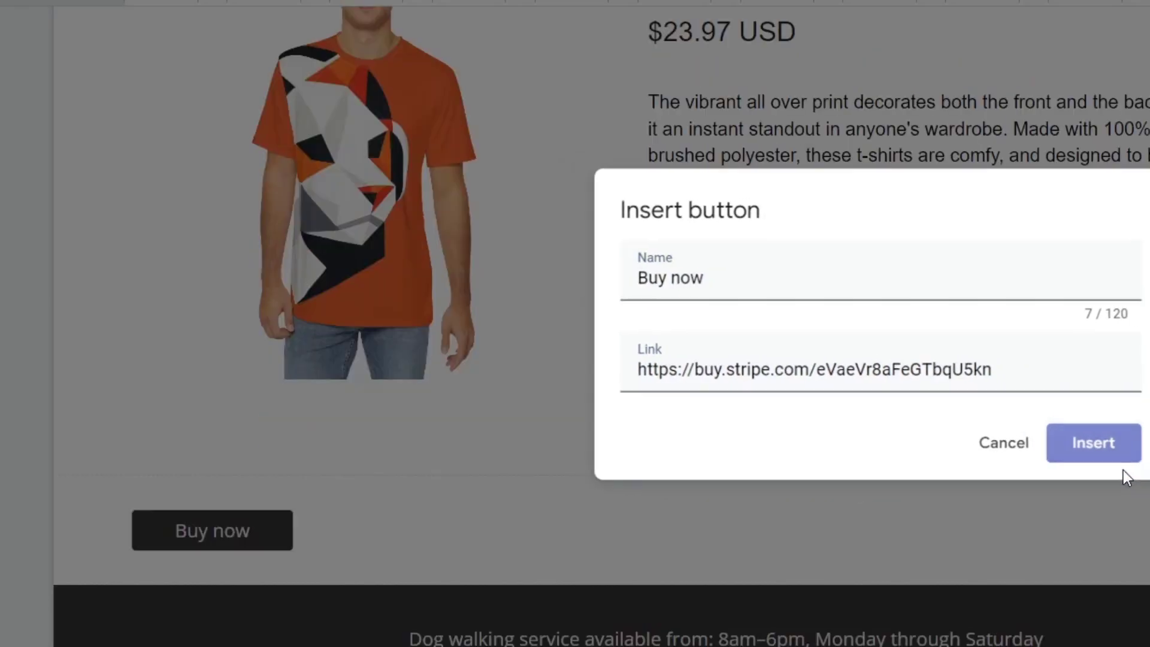
left_click(1094, 442)
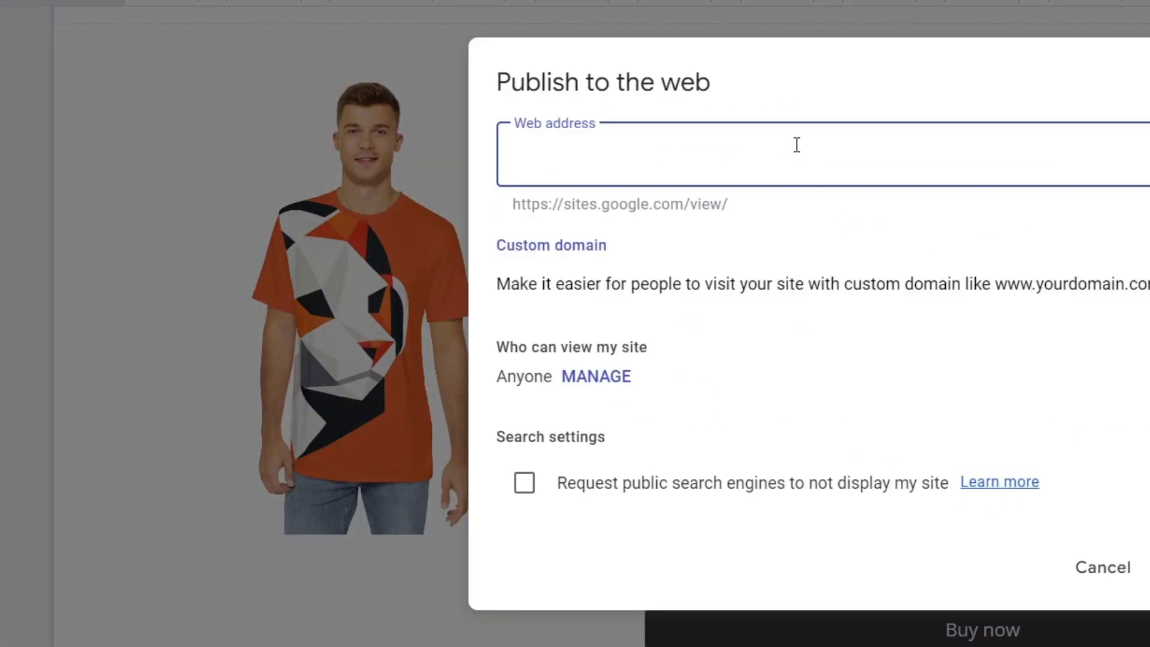
type("coolcats")
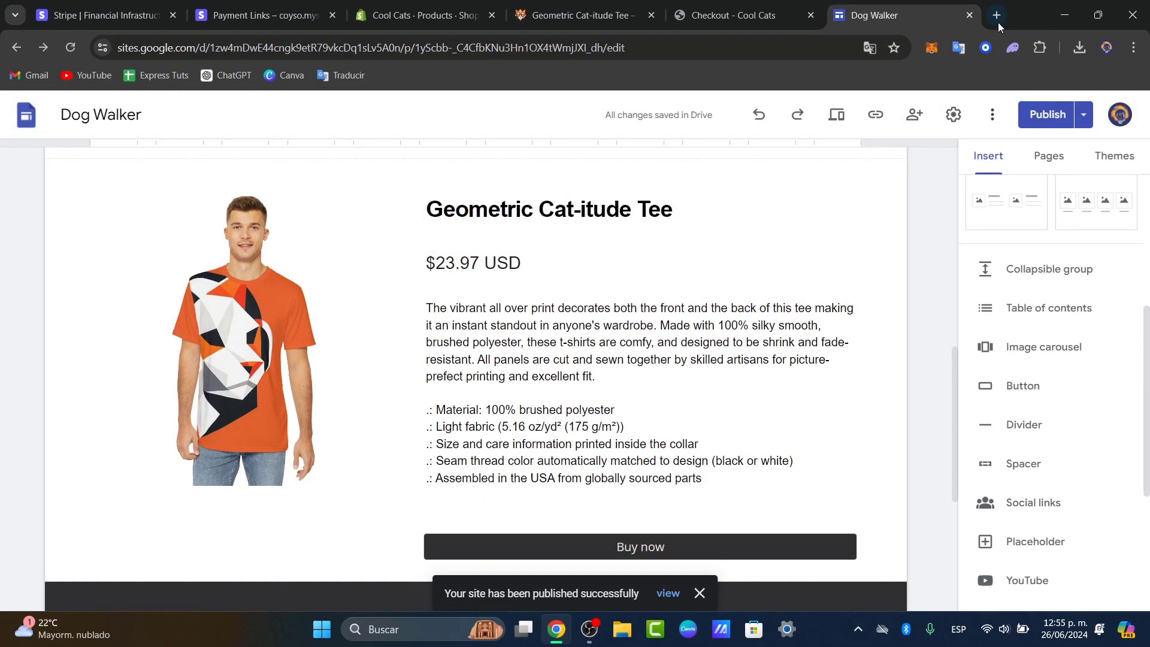
left_click(998, 15)
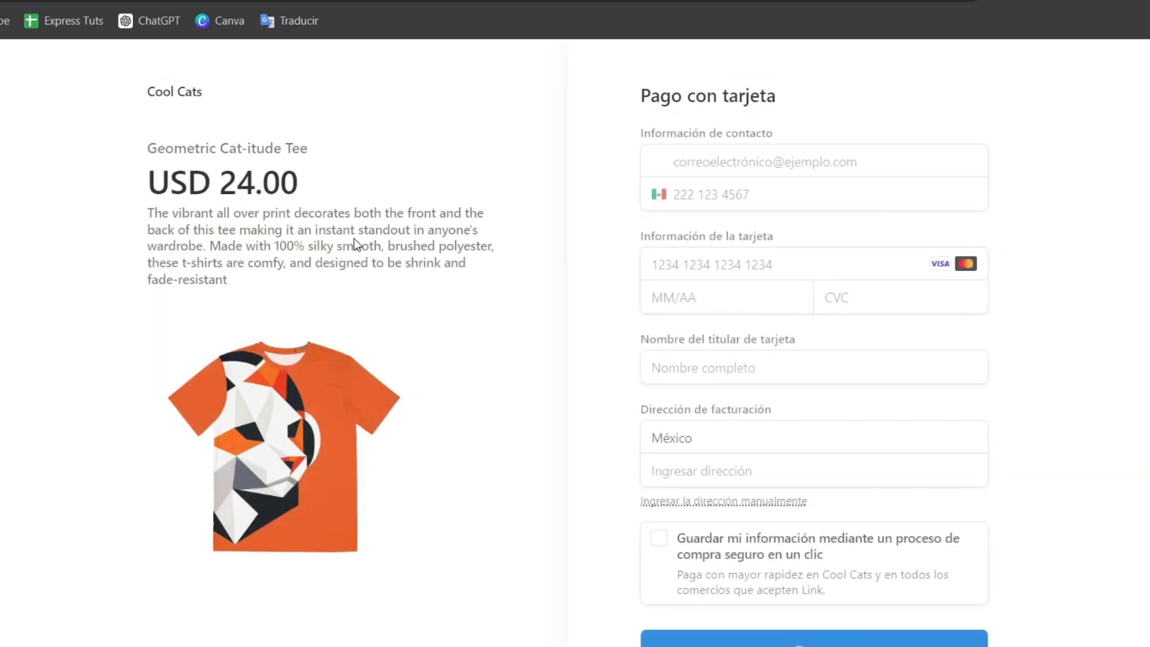
- Scroll through the Stripe Checkout card payment form for the US$24.00 tee
scroll("down", 3)
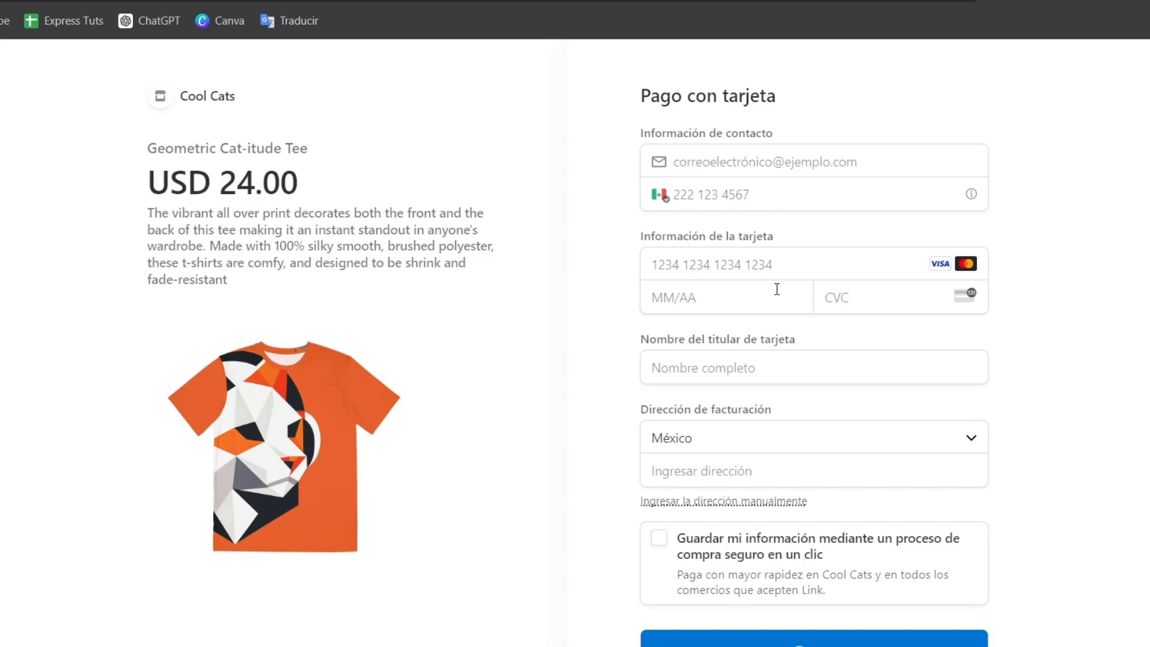
scroll("down", 3)
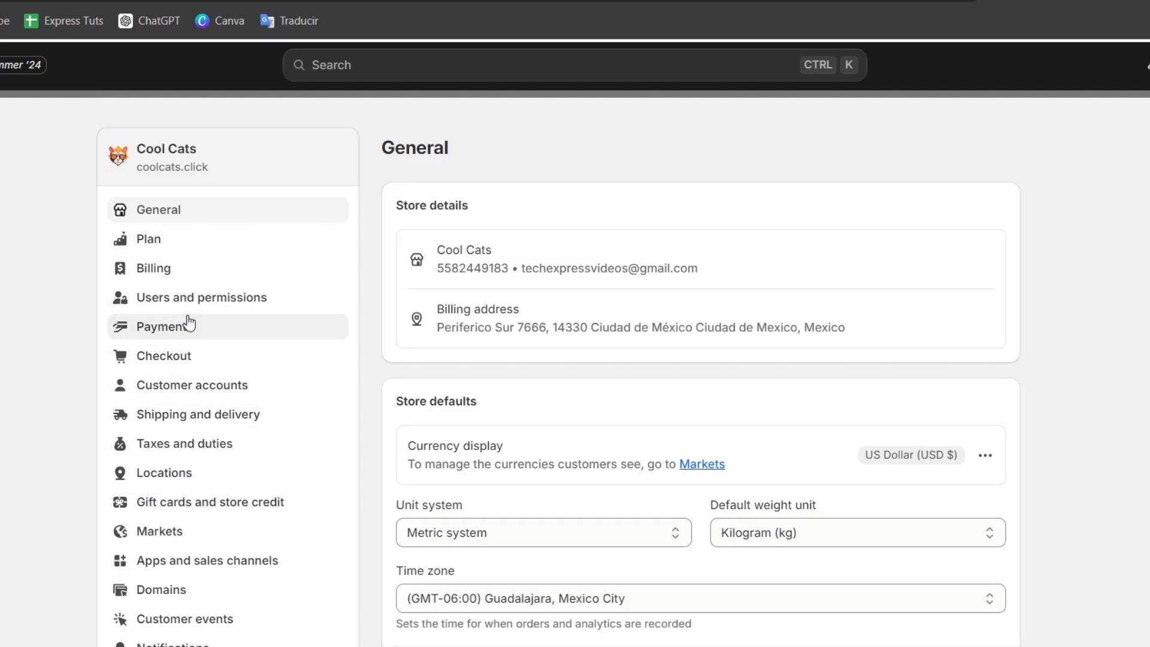
- Check Shopify Payments settings listing Stripe and PayPal, then browse the storefront and checkout
left_click(164, 327)
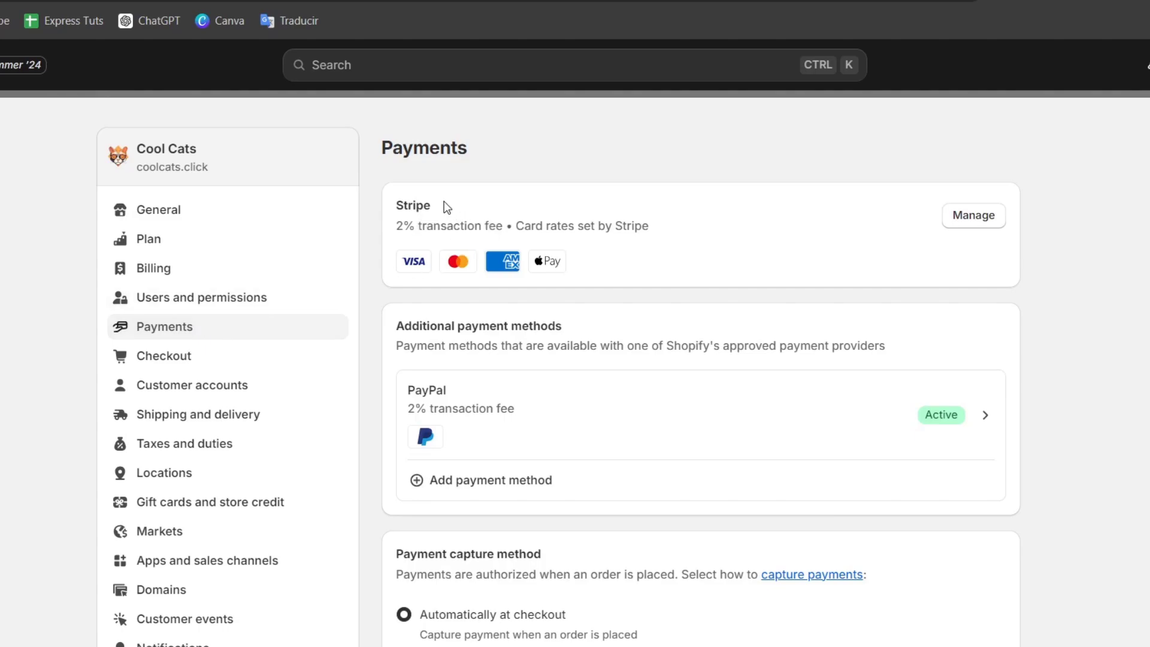
double_click(412, 205)
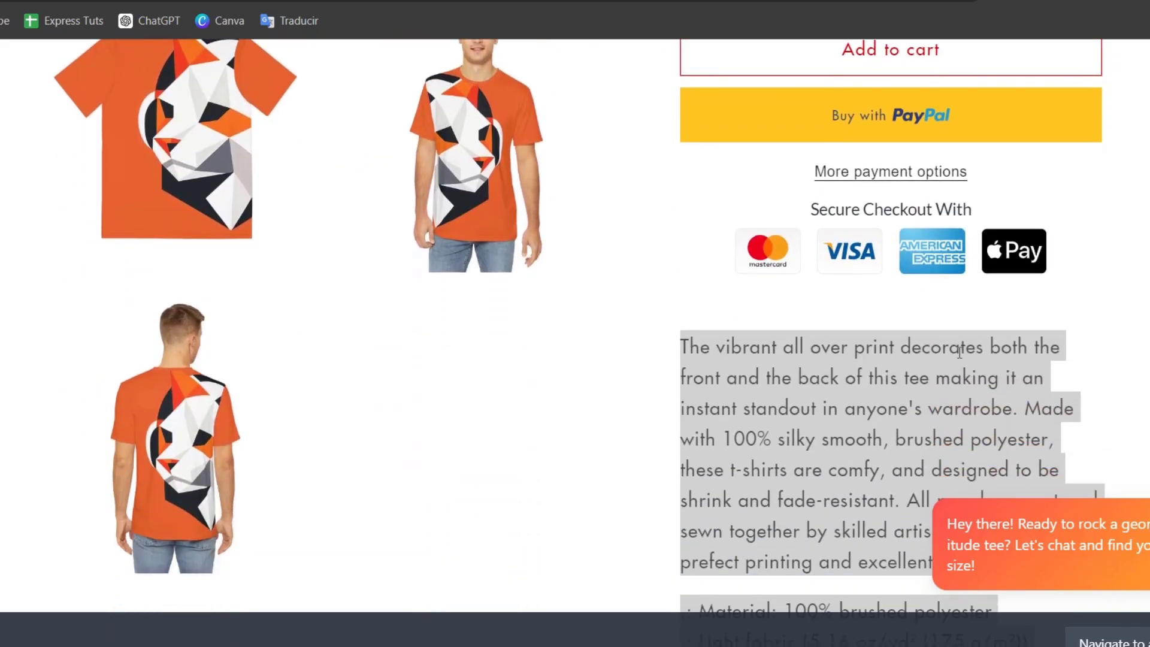
scroll("up", 3)
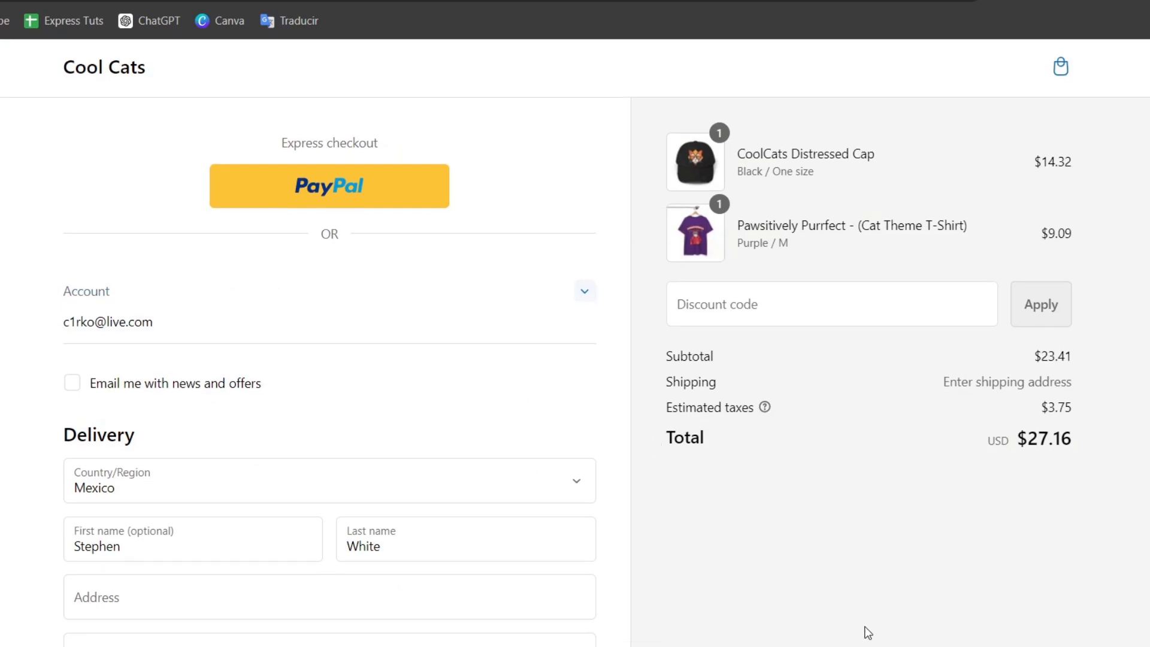
scroll("down", 3)
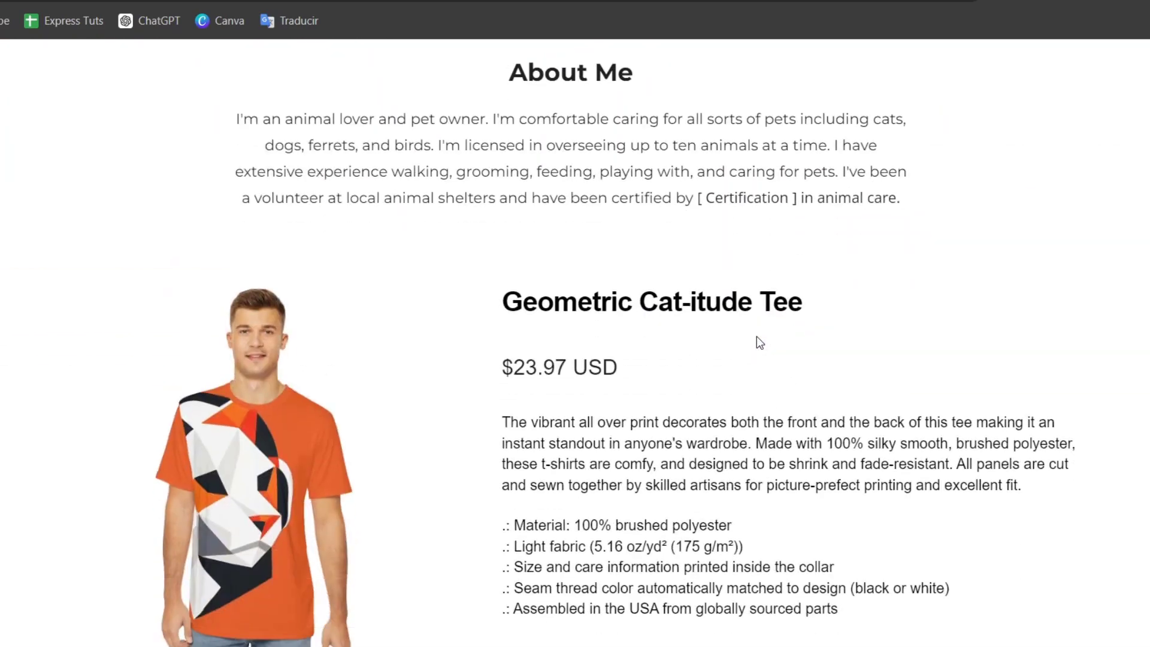
scroll("up", 3)
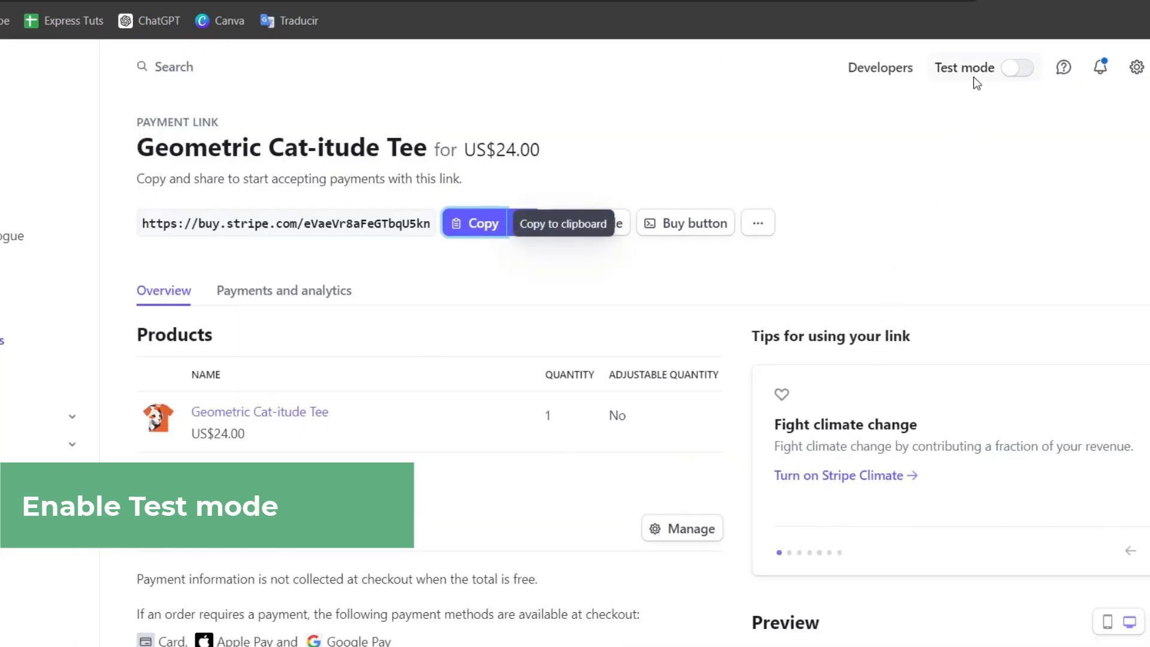
- Turn on Stripe test mode and return to the tee's checkout card payment page
left_click(1018, 67)
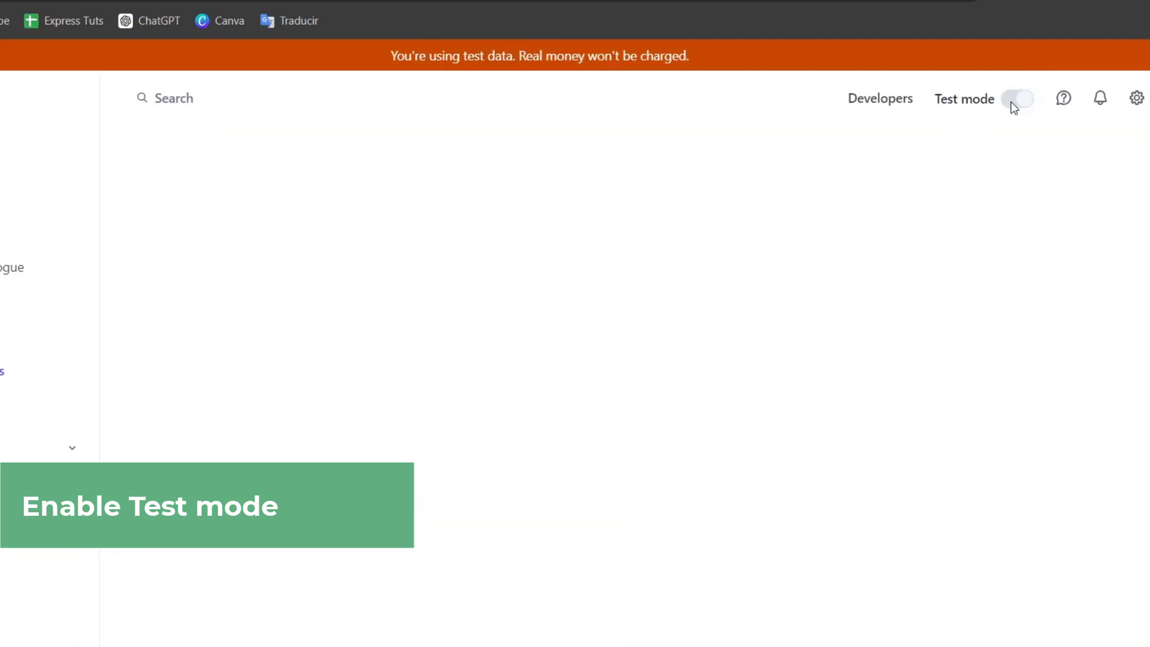
left_click(1017, 98)
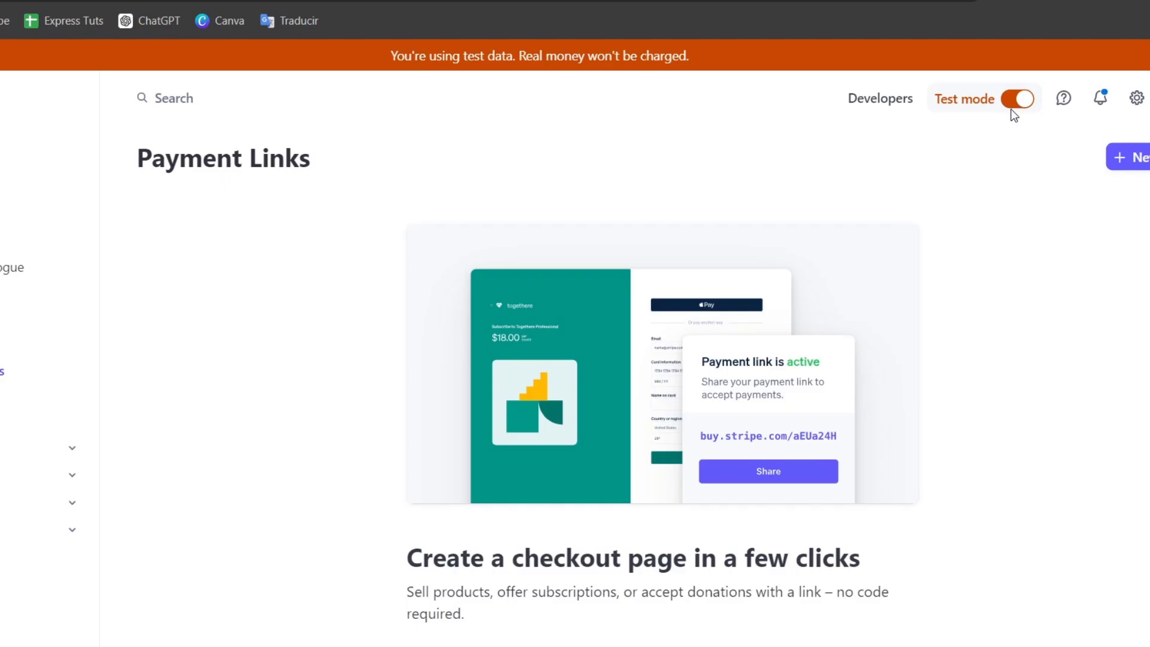
mouse_move(1085, 258)
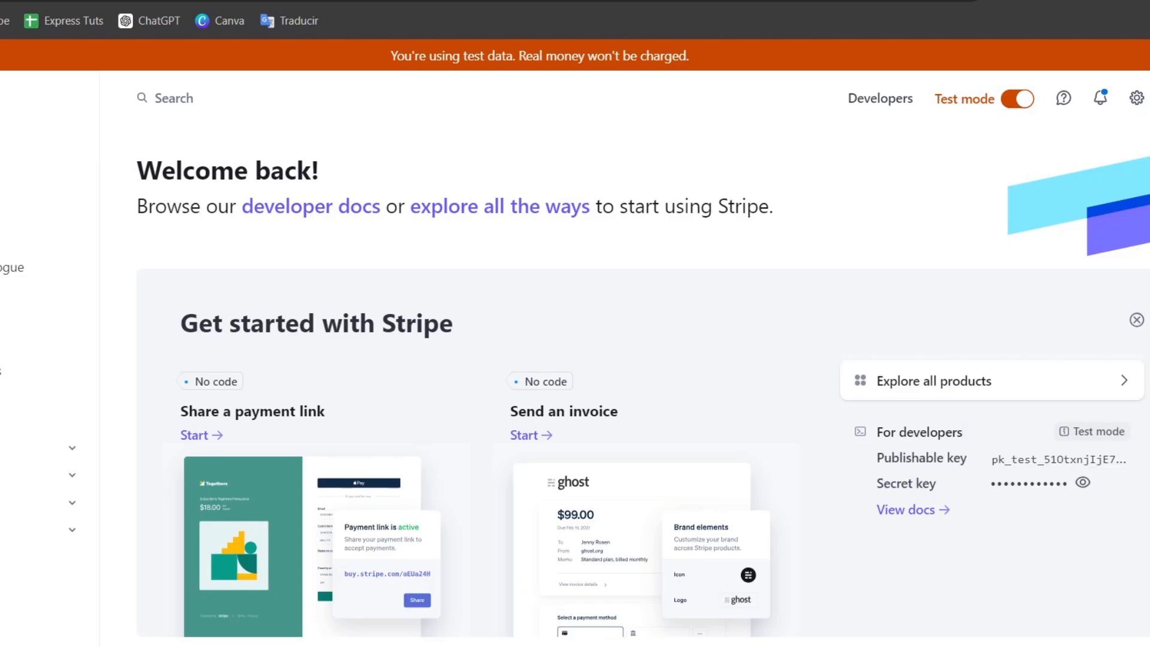
mouse_move(659, 61)
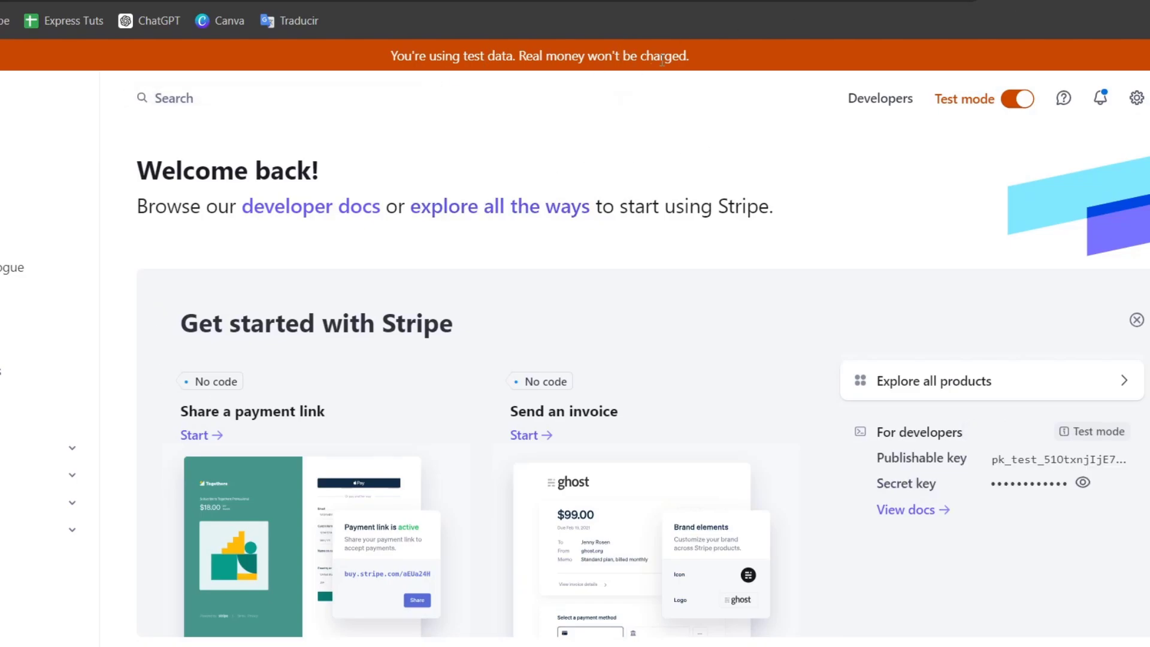
left_click(1100, 99)
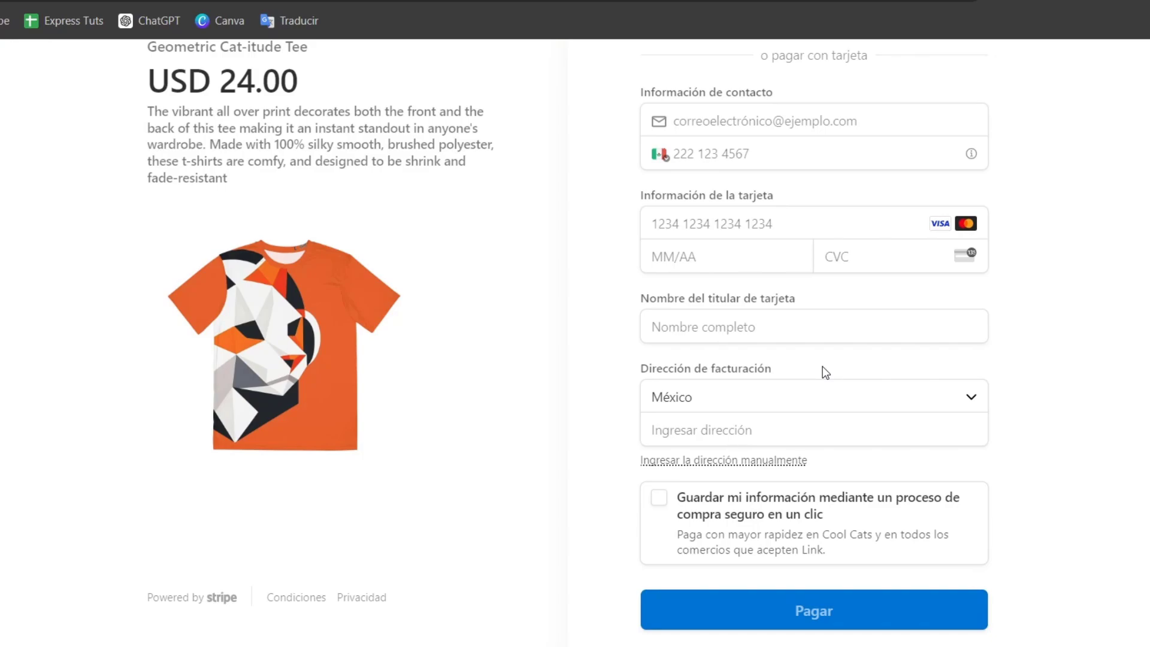
mouse_move(758, 395)
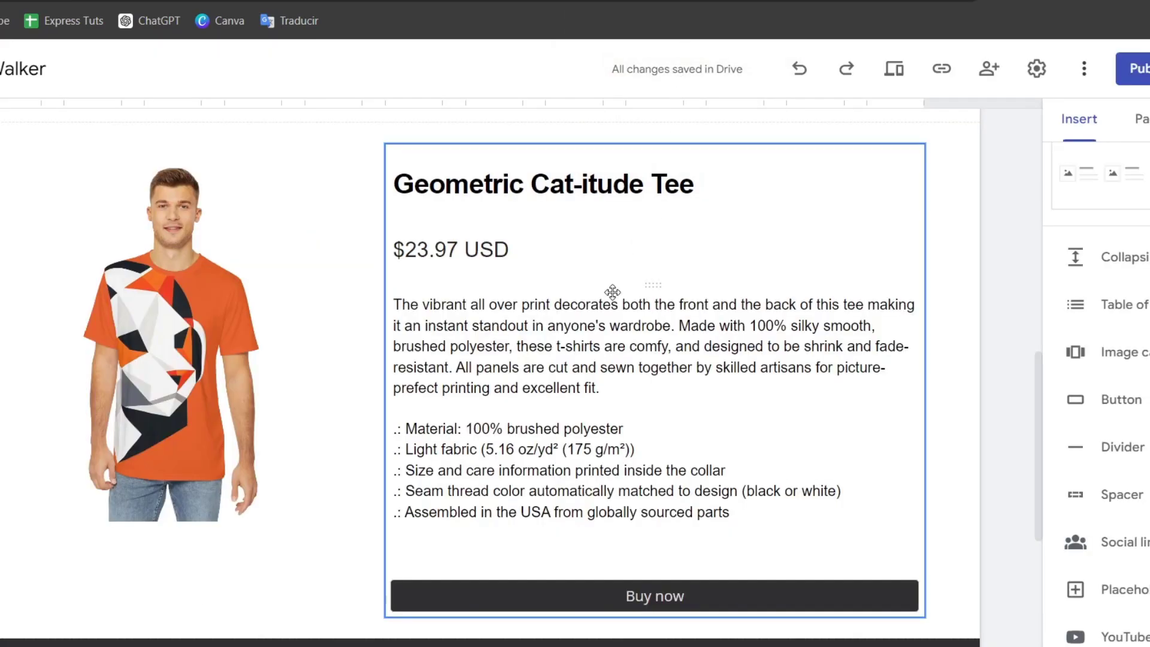
- Scroll through the tee's Stripe checkout form toward the Pagar button
scroll("up", 3)
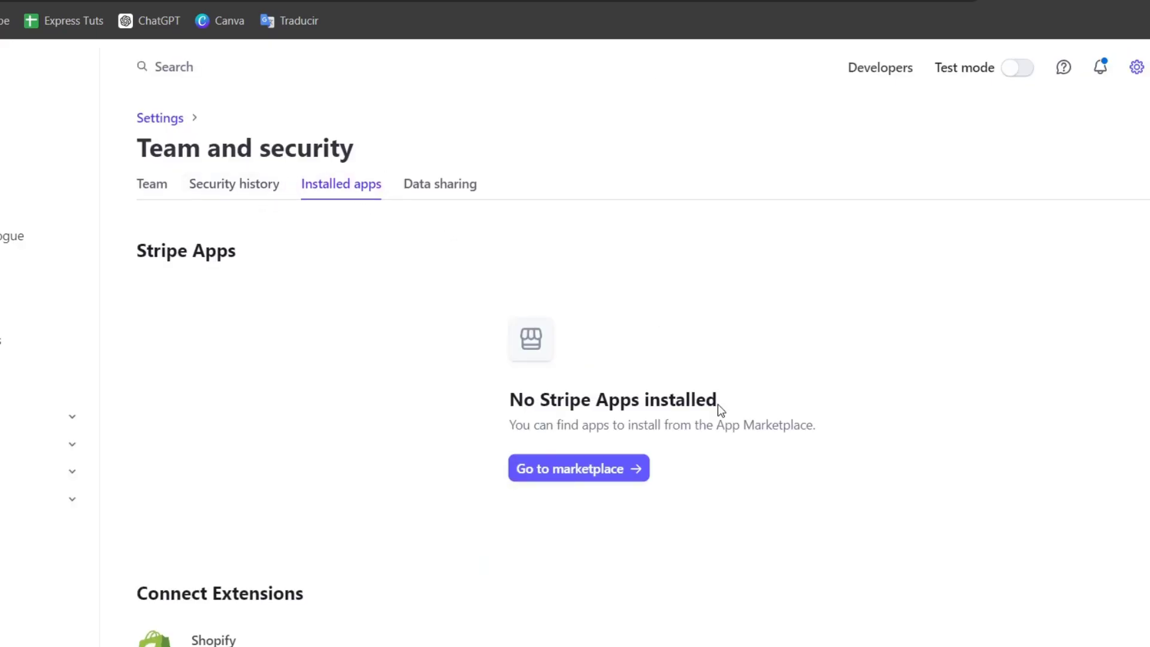
- View the Team section: one administrator with two-step authentication required
left_click(234, 184)
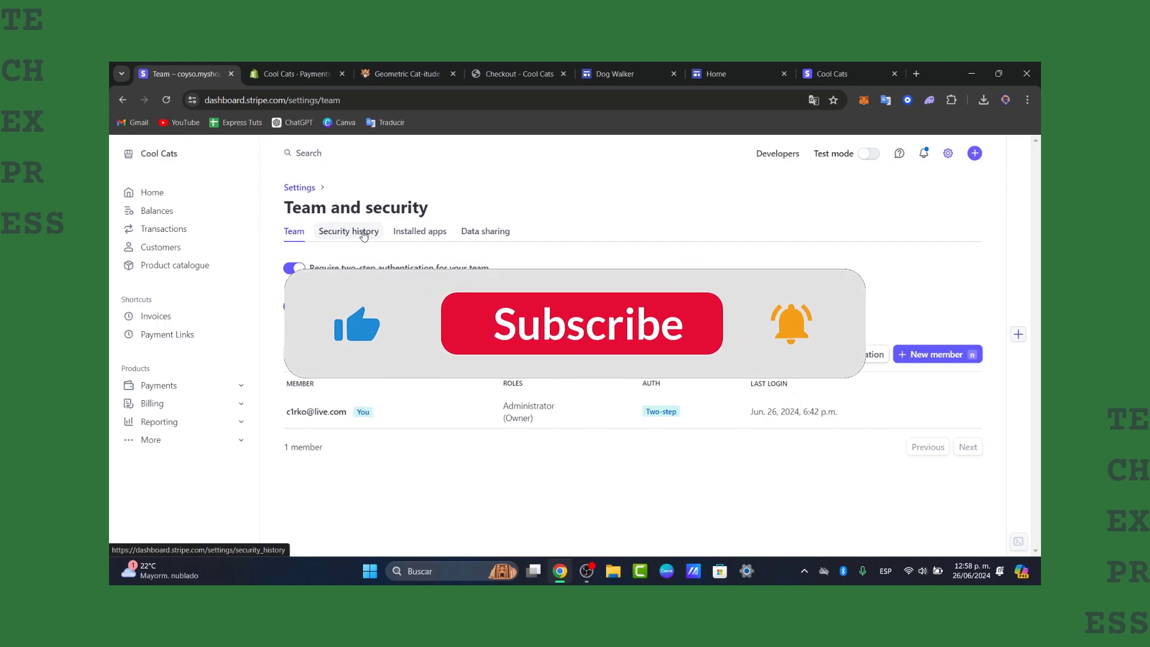
left_click(581, 324)
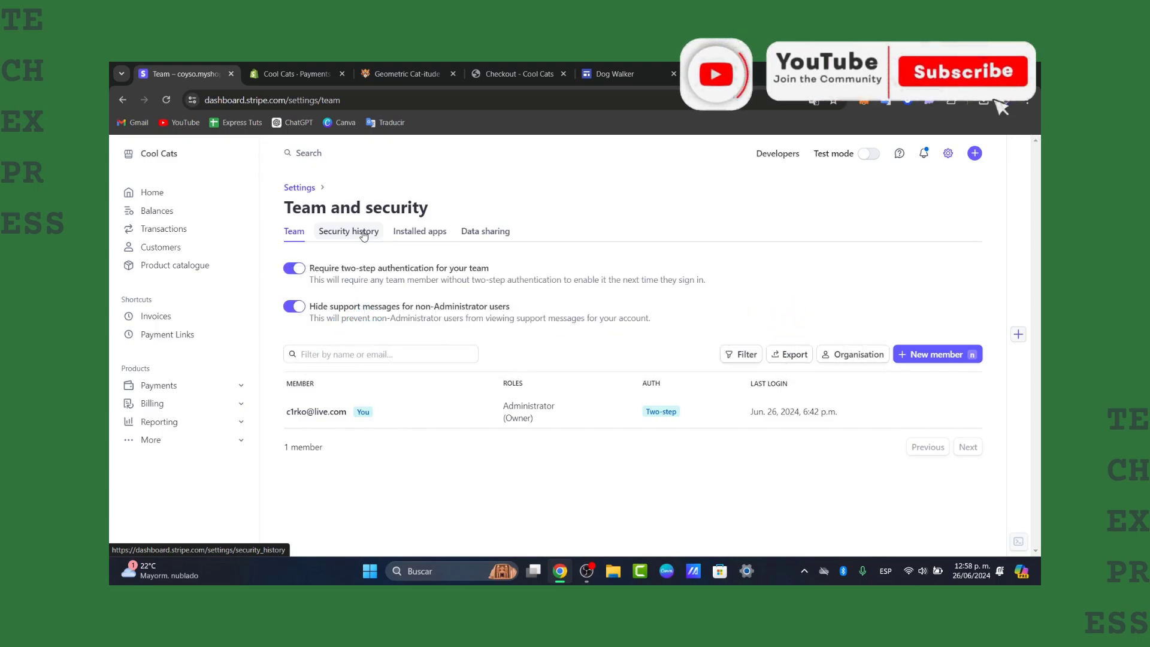
left_click(964, 71)
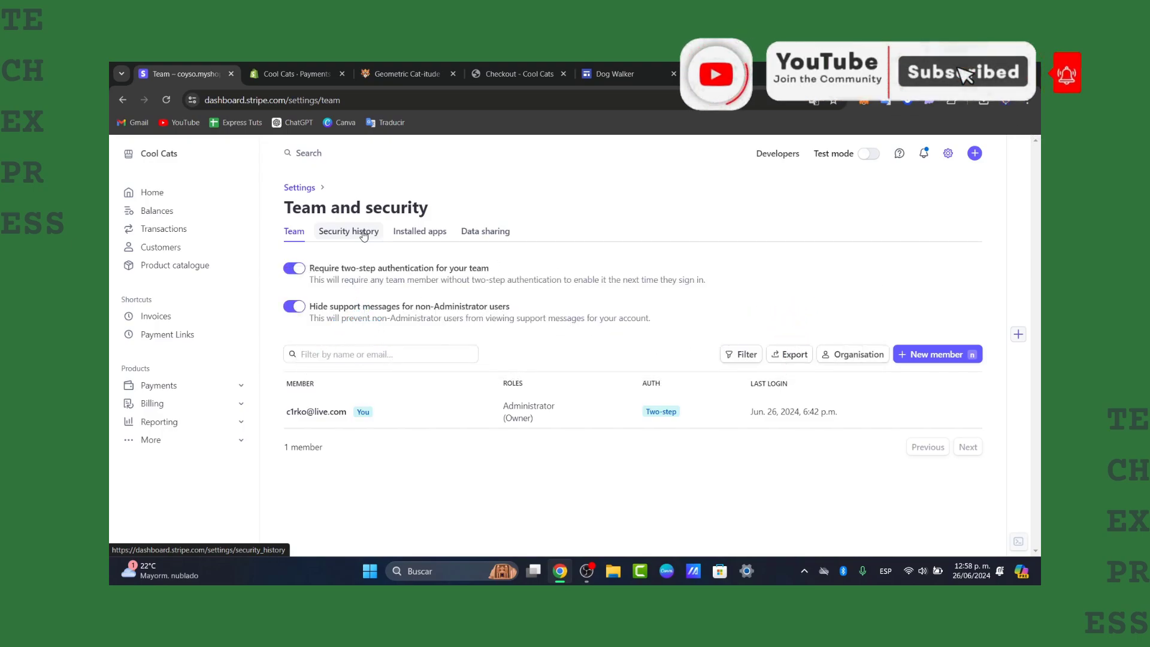